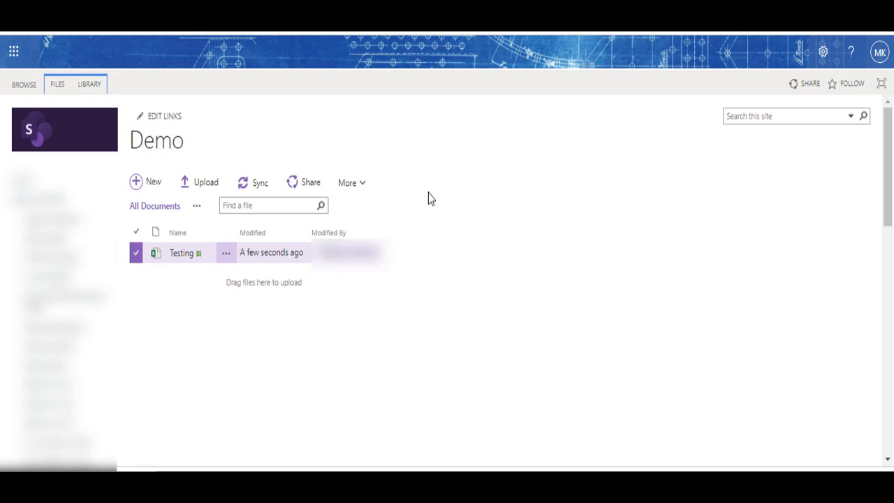
mouse_move(178, 147)
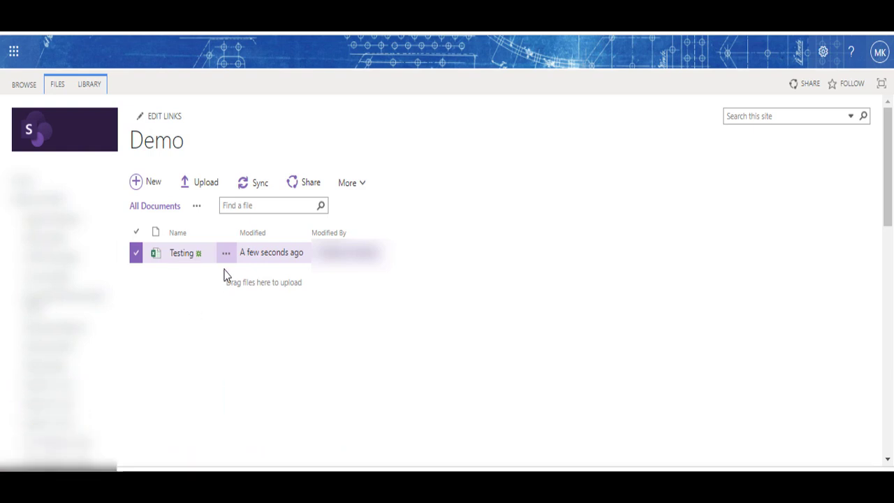
Open the Testing workbook from the file library, showing the Demo sheet's table
left_click(226, 253)
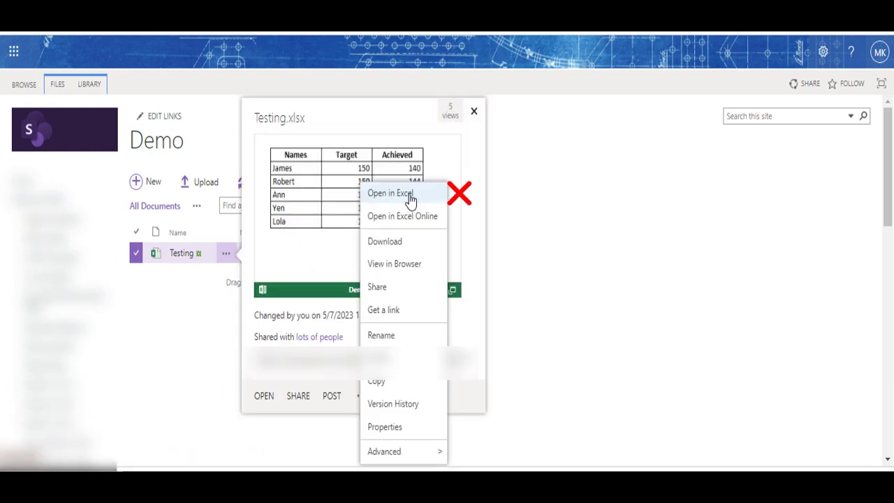
mouse_move(396, 220)
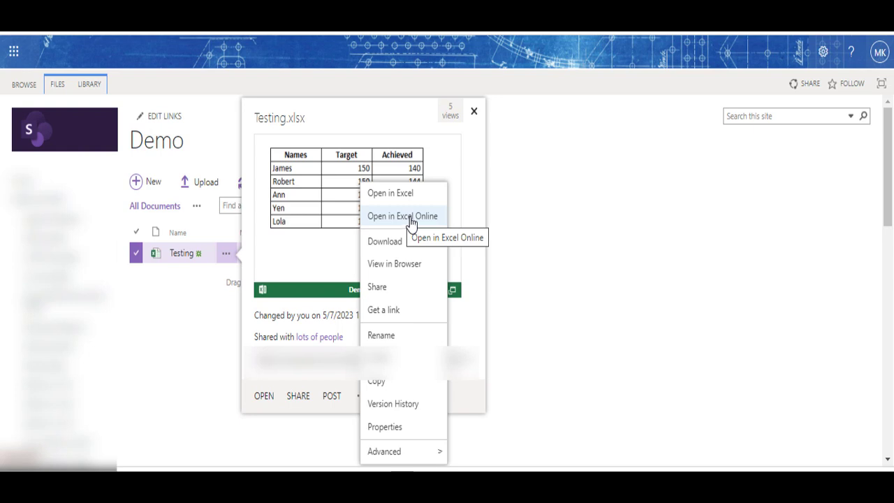
mouse_move(448, 229)
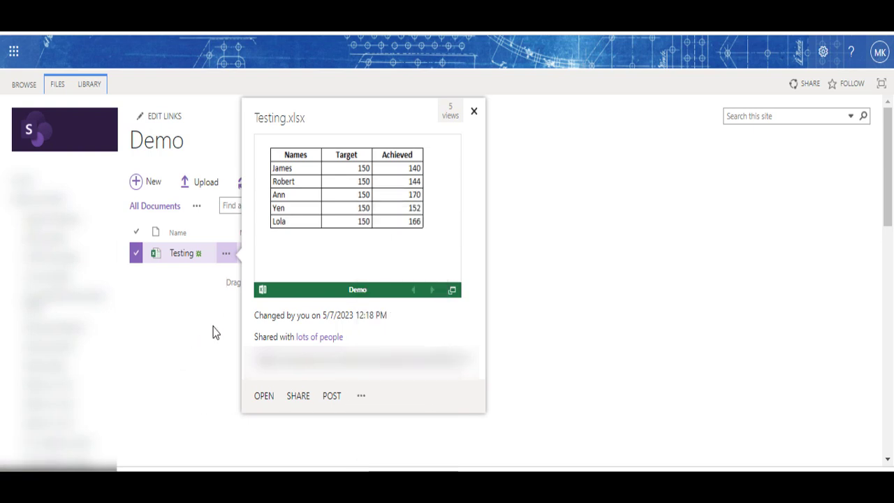
left_click(473, 111)
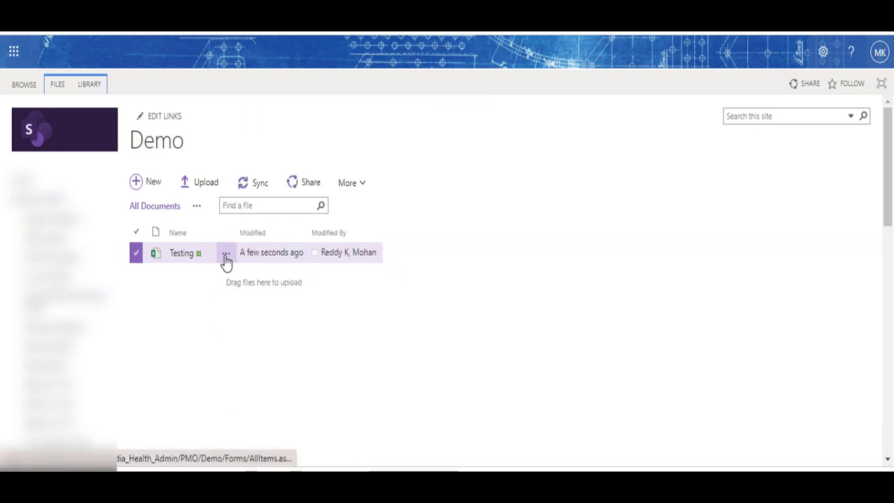
left_click(226, 253)
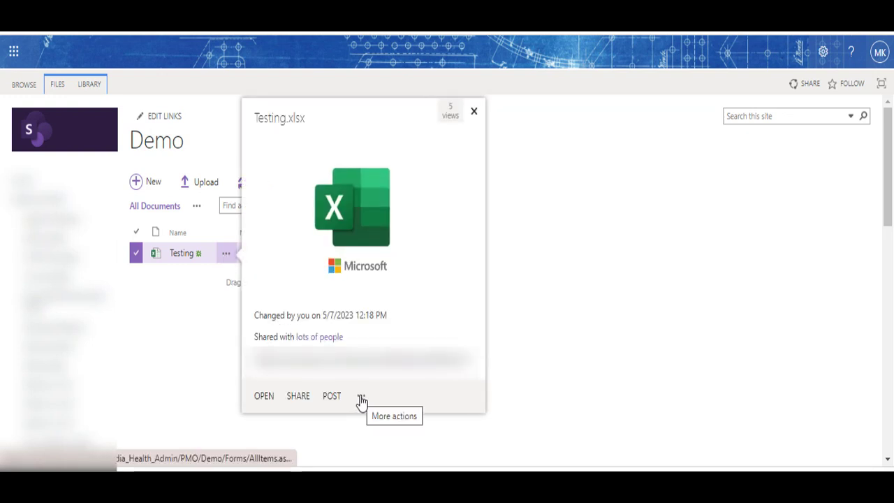
left_click(362, 396)
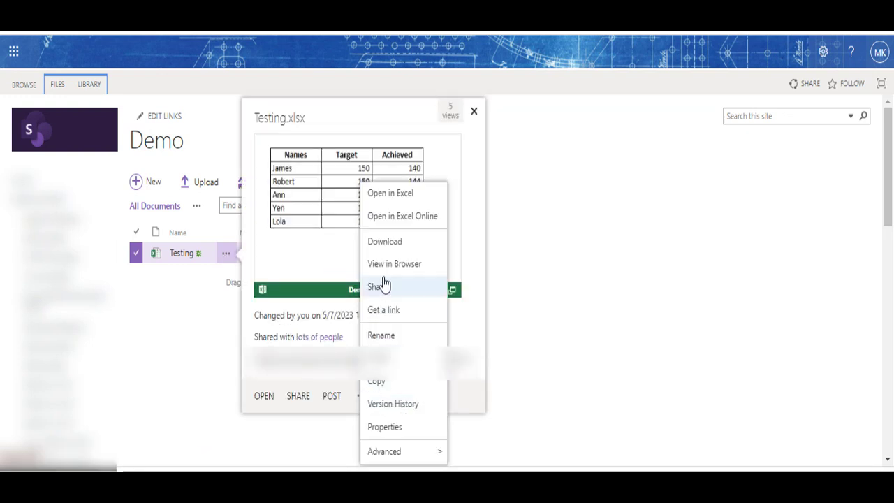
mouse_move(385, 222)
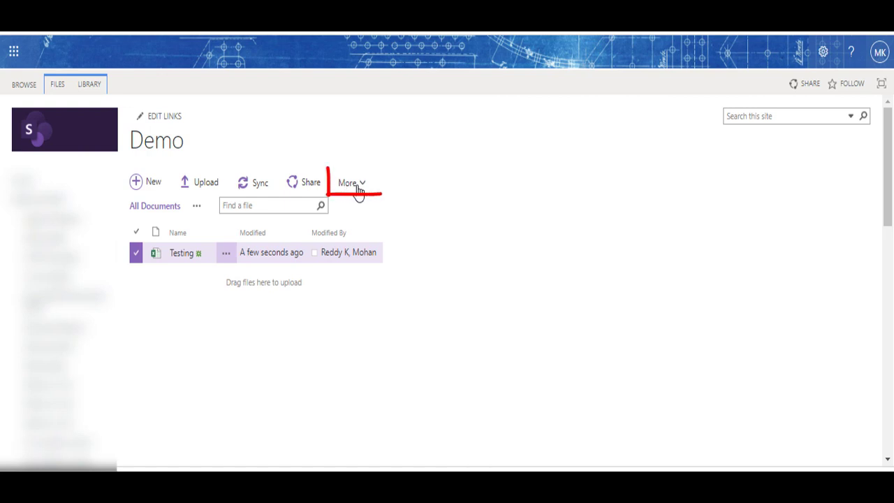
left_click(348, 182)
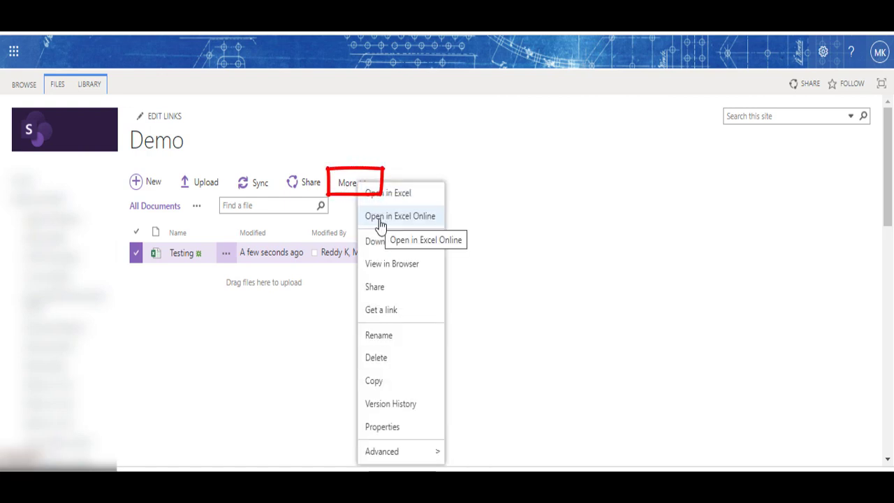
mouse_move(427, 224)
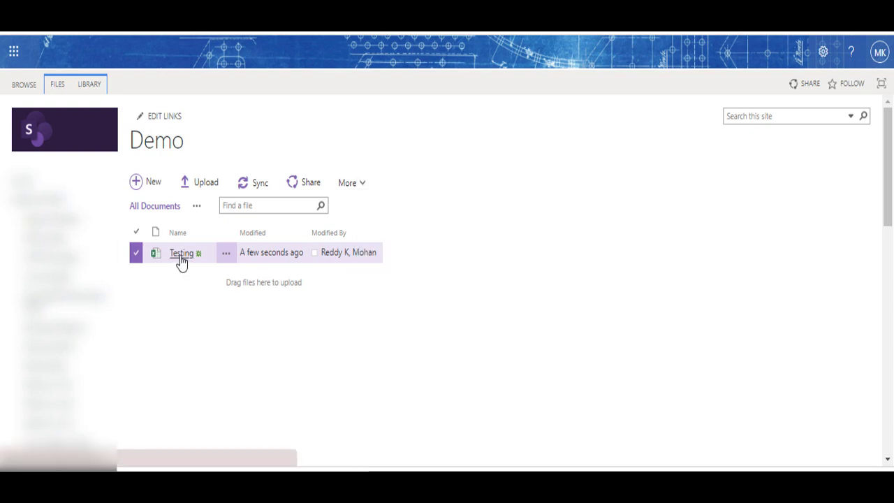
left_click(181, 253)
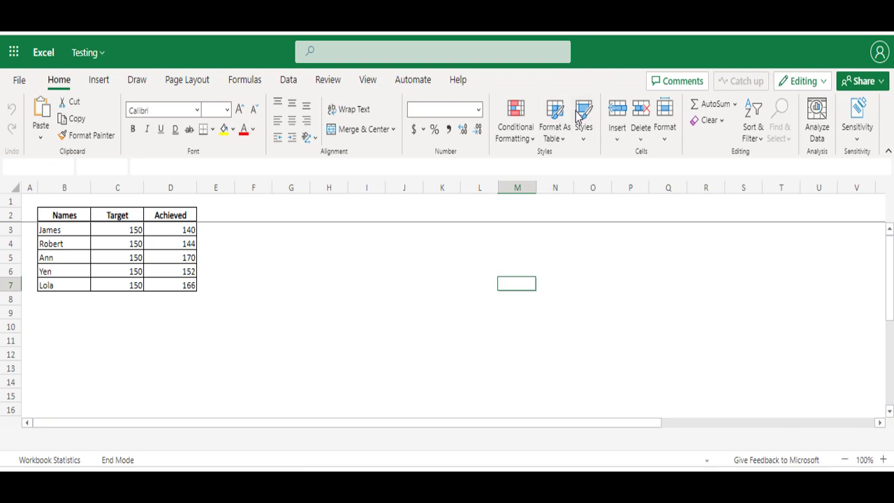
left_click(479, 311)
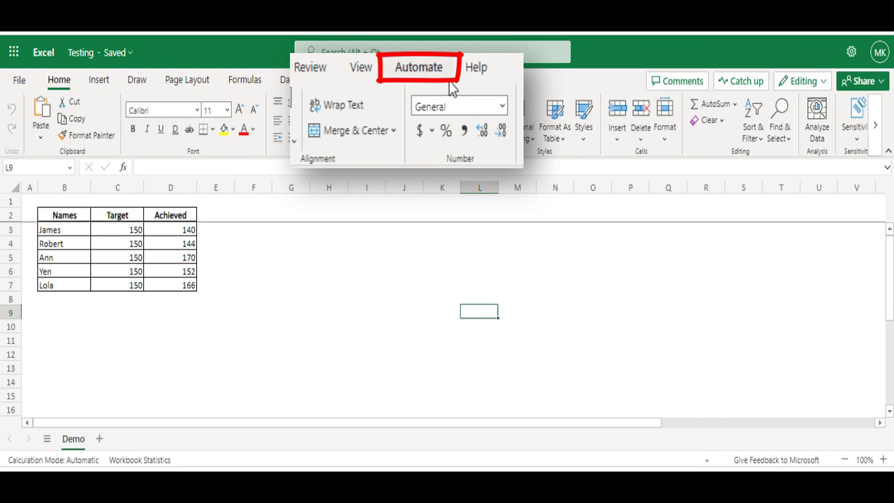
mouse_move(412, 88)
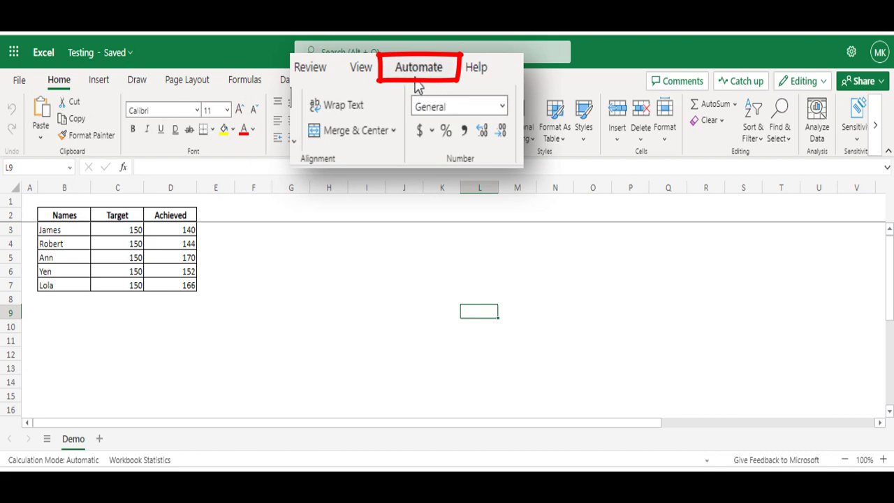
Show the Automate tab with its Office Scripts gallery
left_click(418, 67)
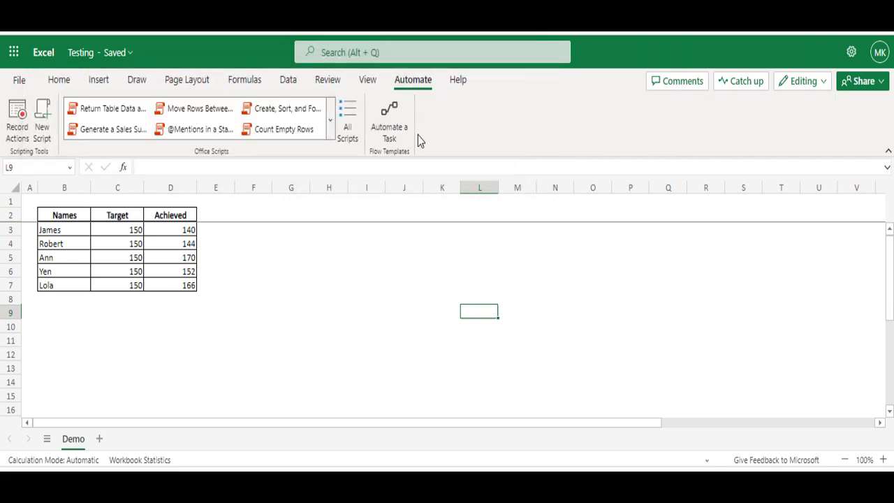
mouse_move(96, 178)
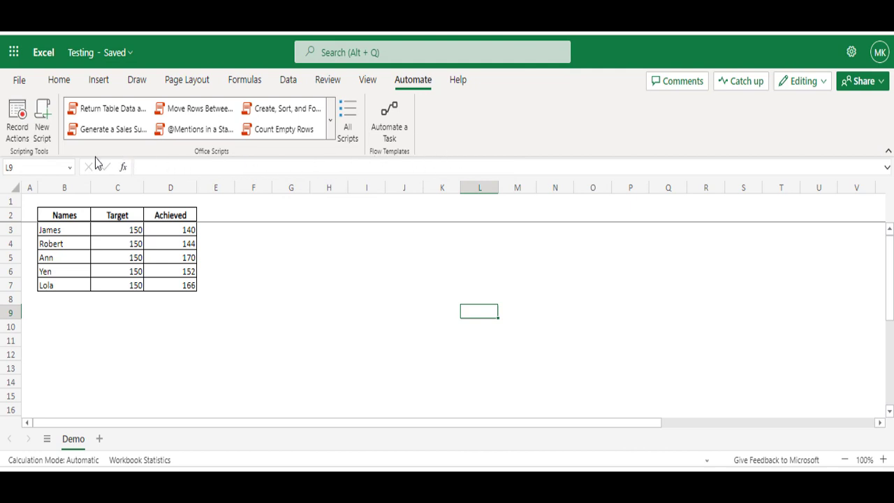
mouse_move(456, 118)
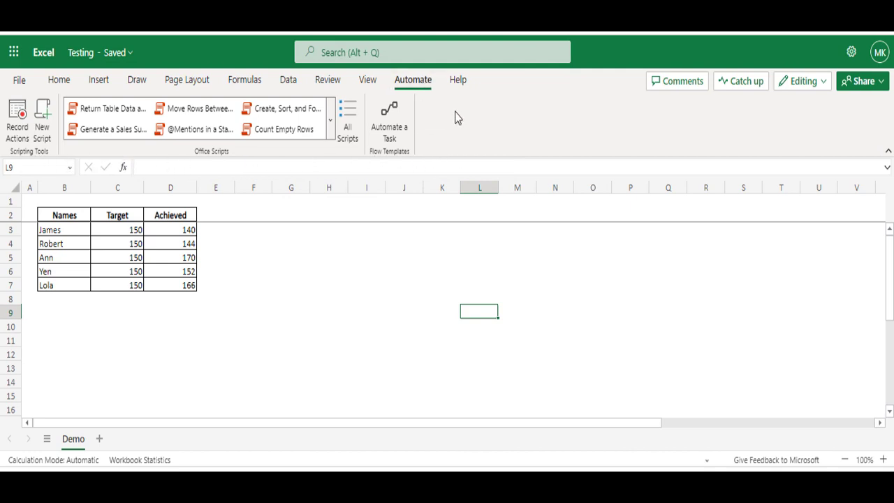
mouse_move(240, 206)
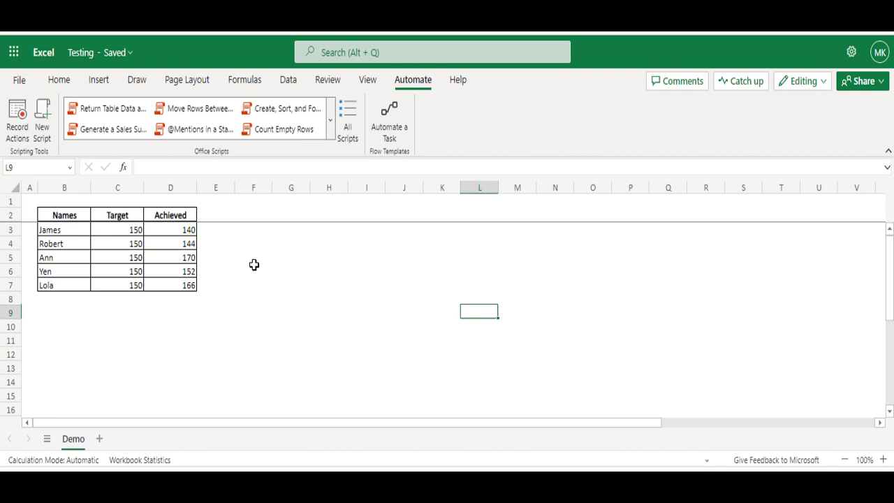
mouse_move(235, 216)
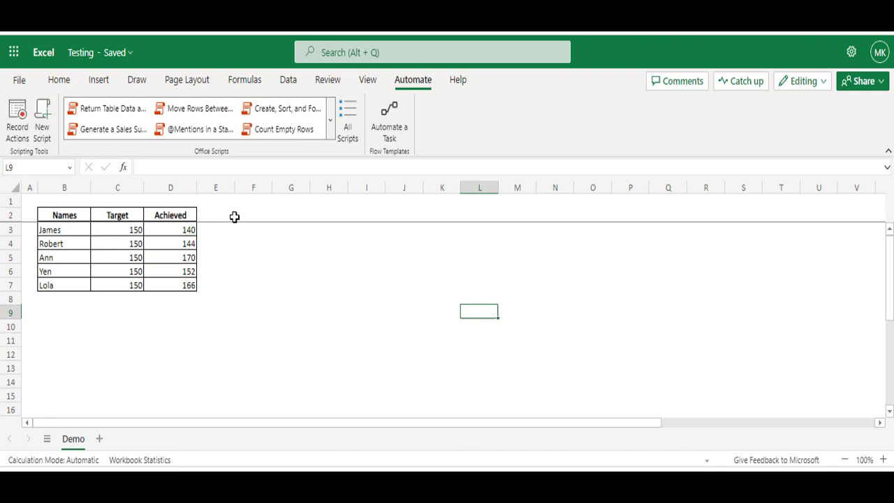
mouse_move(279, 221)
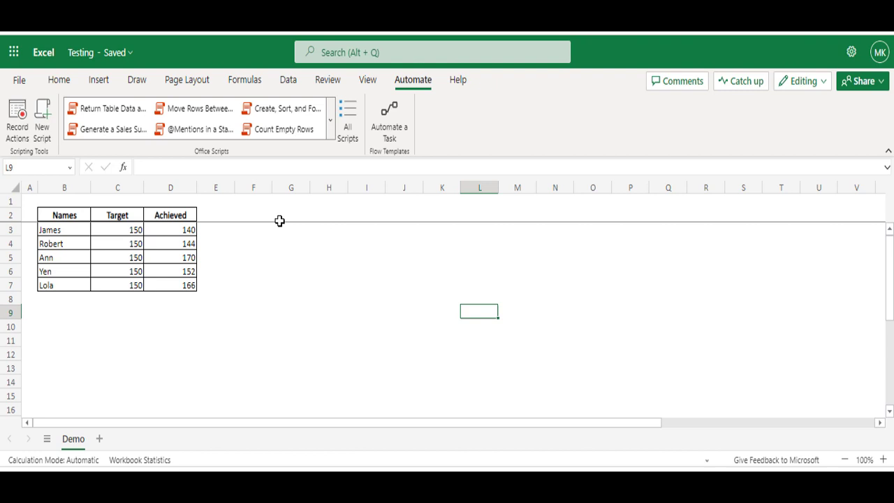
mouse_move(18, 120)
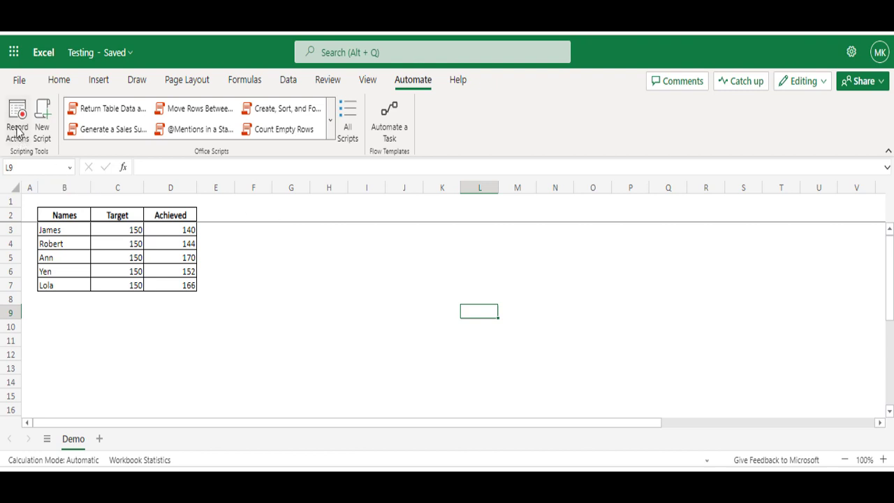
While recording actions, copy table B2:D7 to G2 and type a Total label
left_click(17, 114)
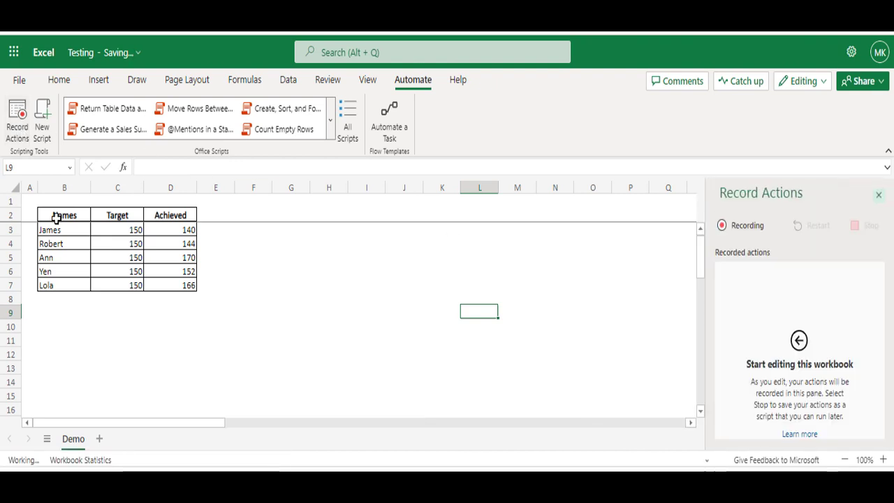
left_click(63, 214)
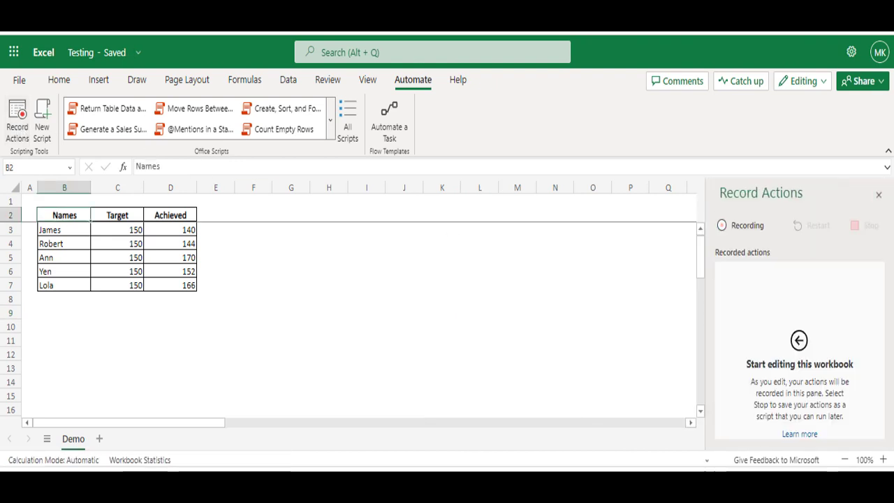
left_click_drag(64, 215, 189, 285)
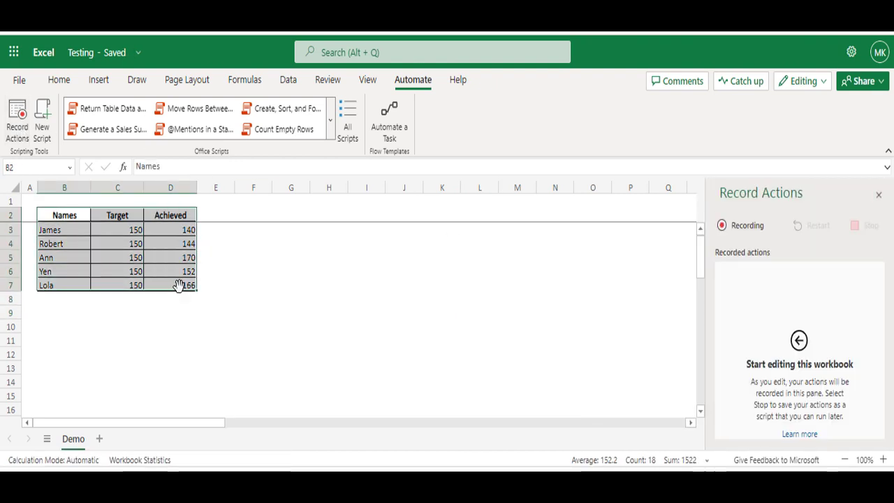
key("Ctrl+c")
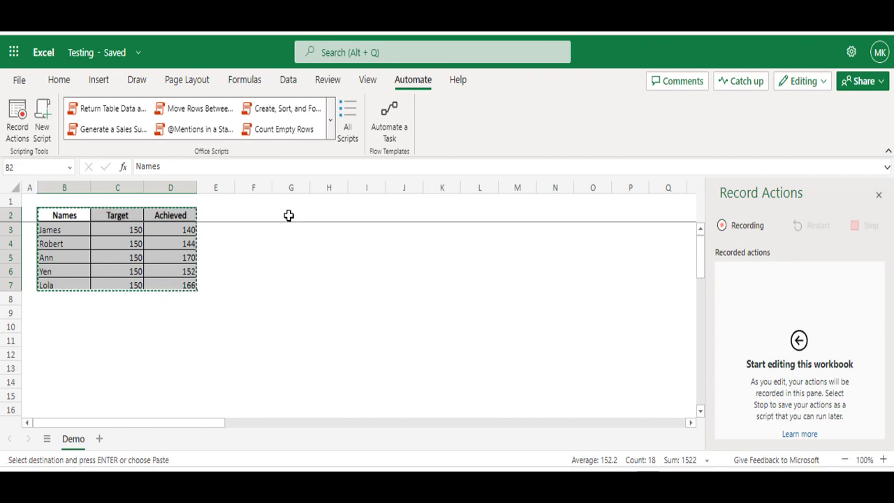
left_click(290, 214)
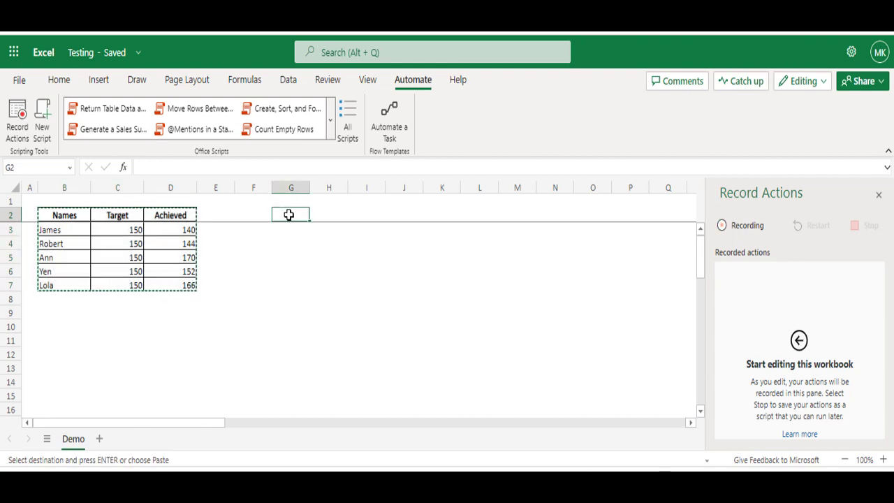
key("Ctrl+V")
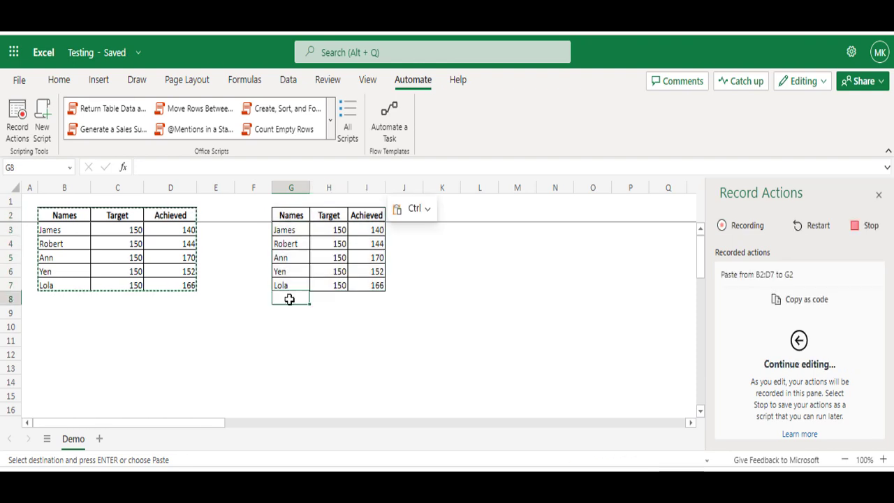
type("Total")
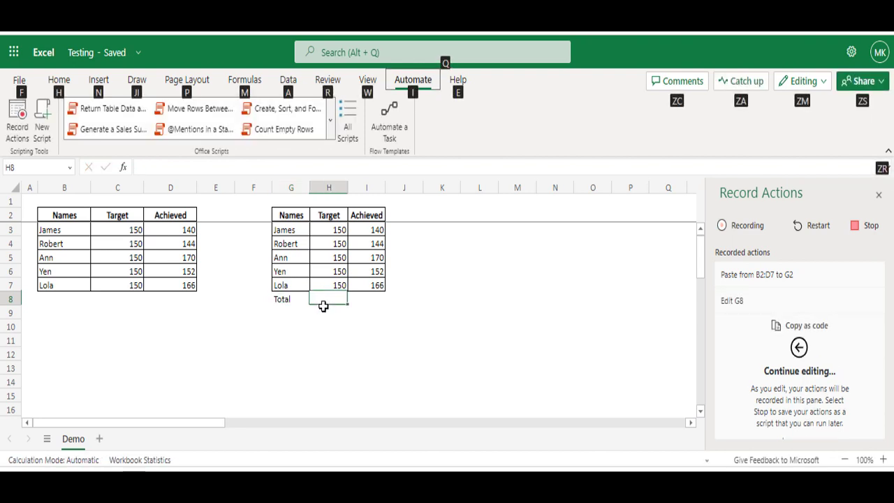
AutoSum the Target and Achieved columns, giving totals of 750 and 772
key("Alt+=")
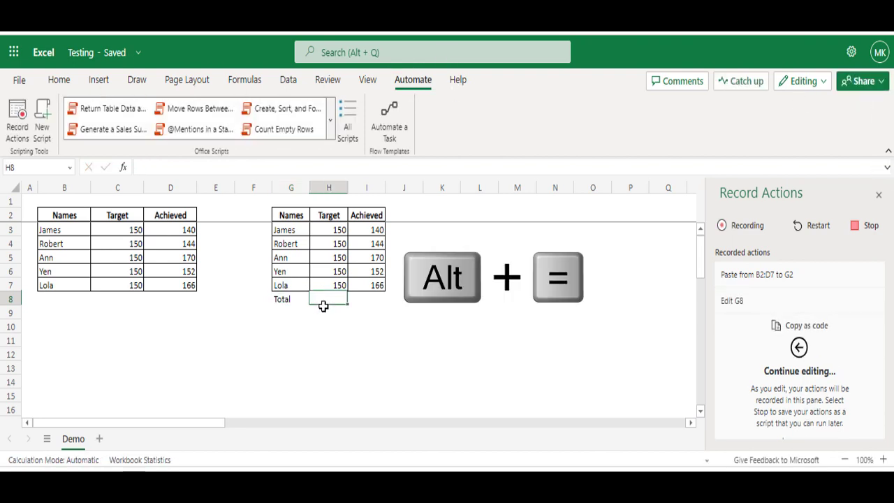
key("alt+=")
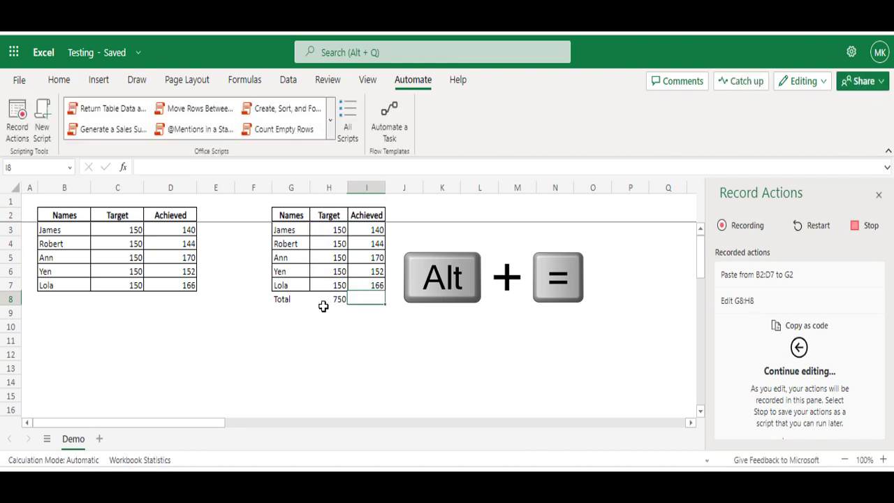
key("alt+=")
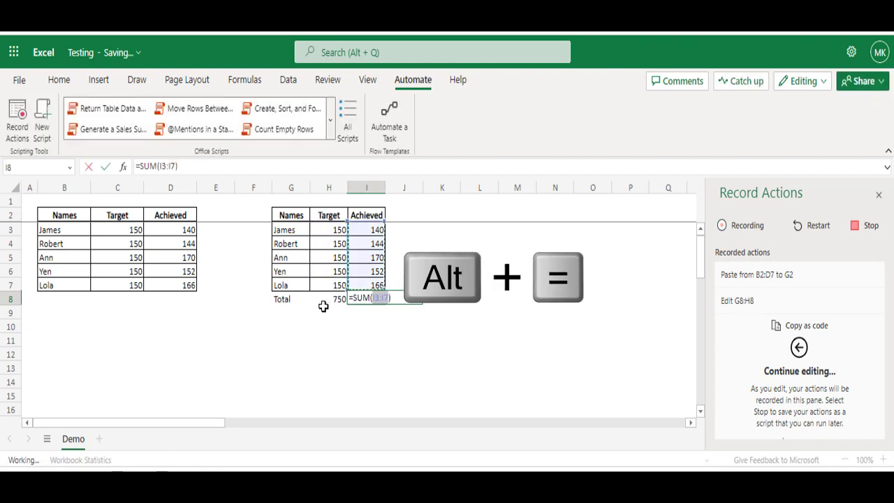
key("Enter")
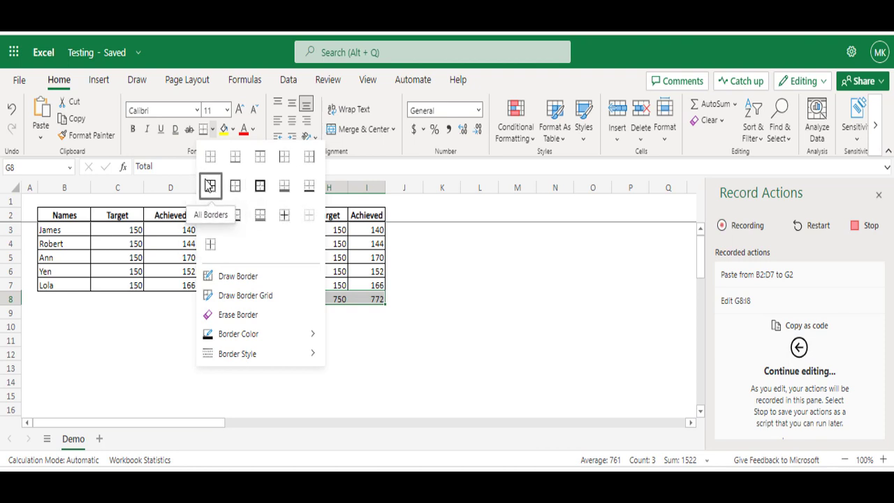
Give the Total row G8:I8 all borders and bold text
left_click(211, 185)
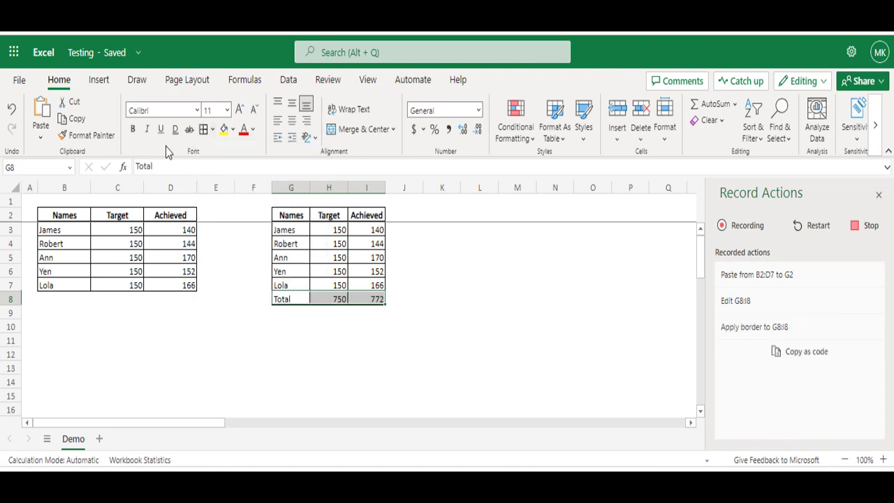
left_click(133, 129)
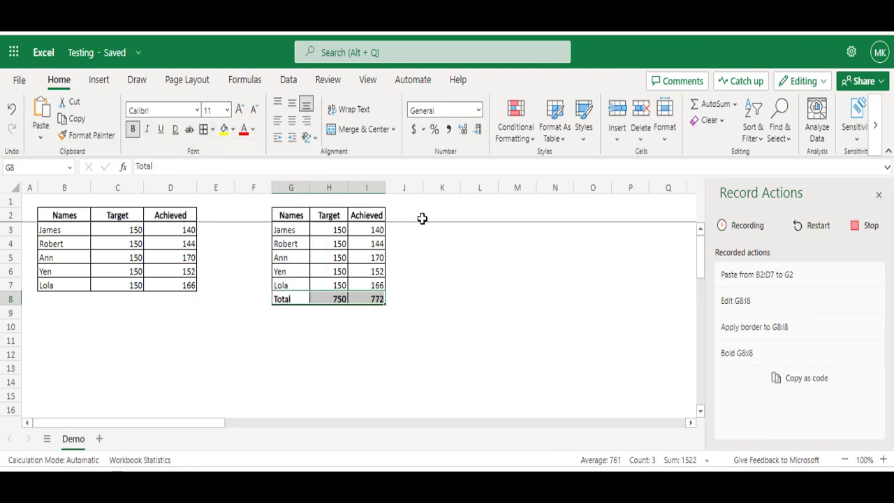
left_click(291, 214)
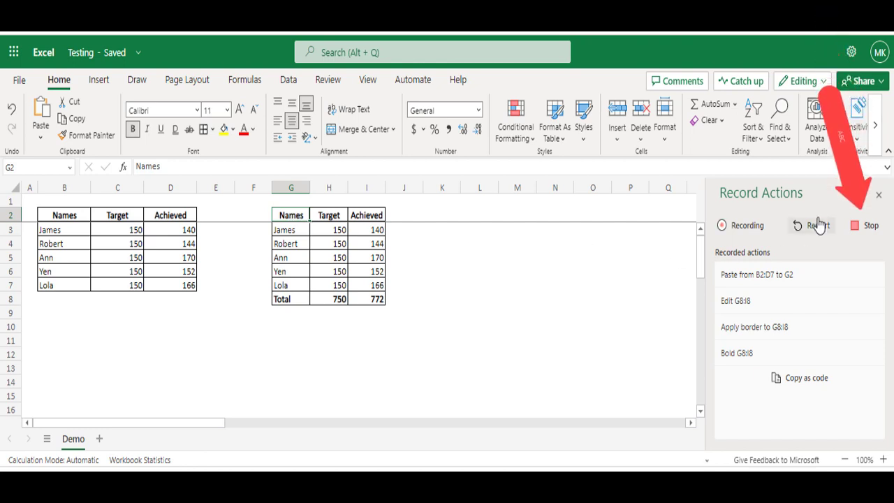
Stop recording and rename the recorded Script 1 to Copy_Paste_Data
left_click(805, 378)
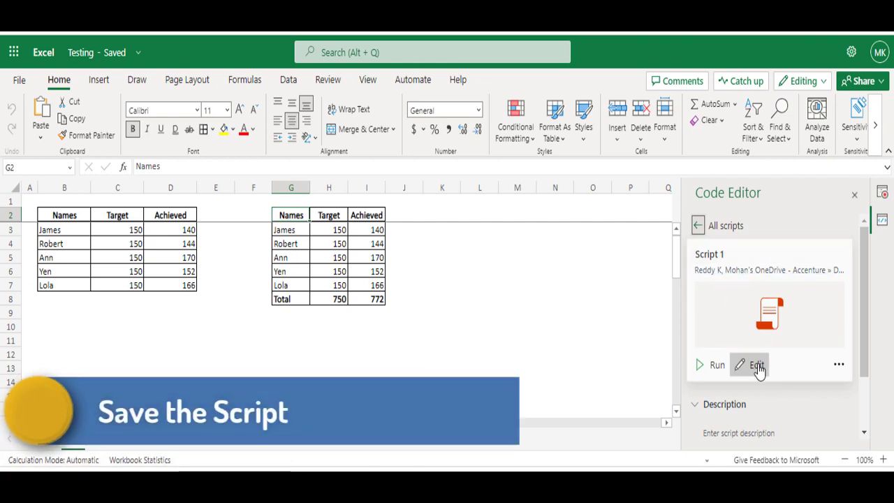
left_click(753, 366)
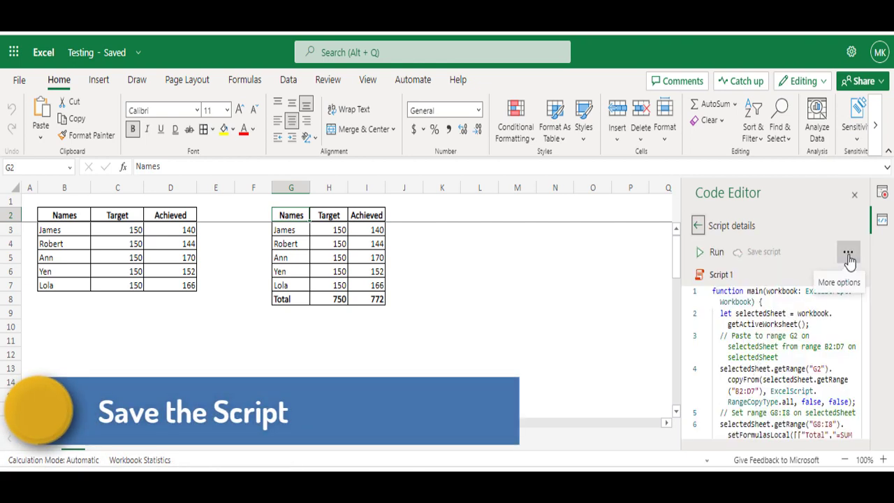
left_click(724, 274)
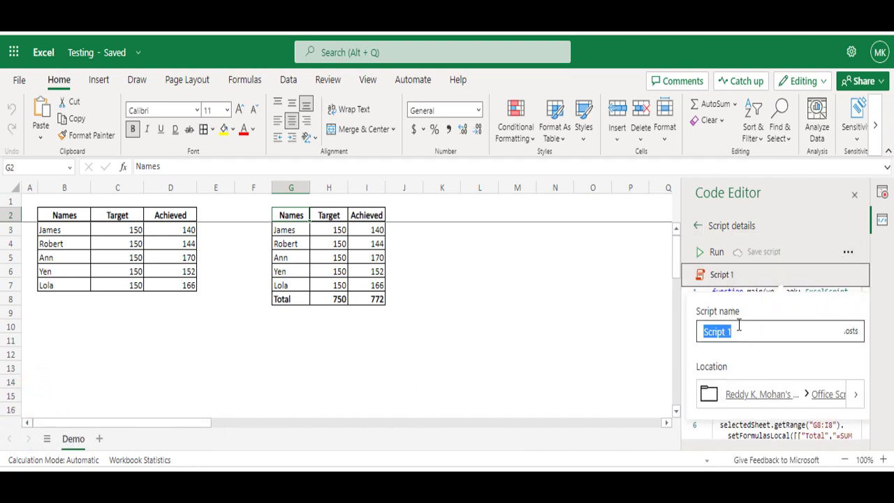
type("Copy_Paste_D")
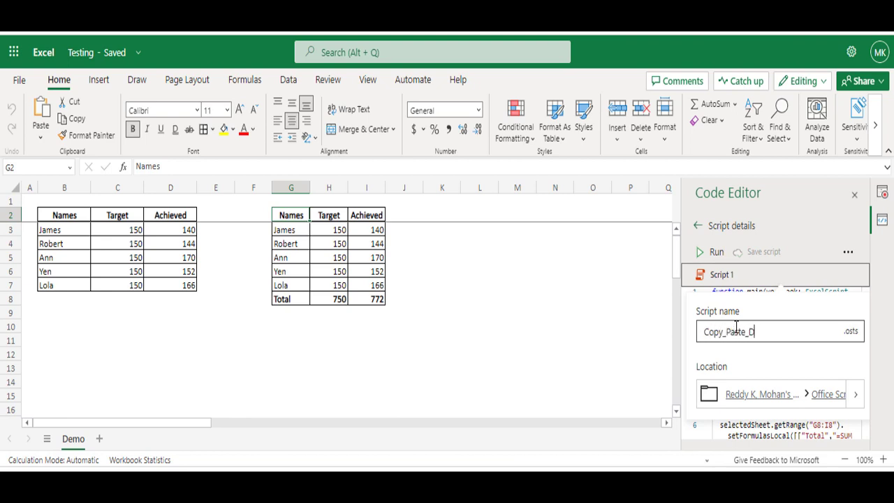
type("ata")
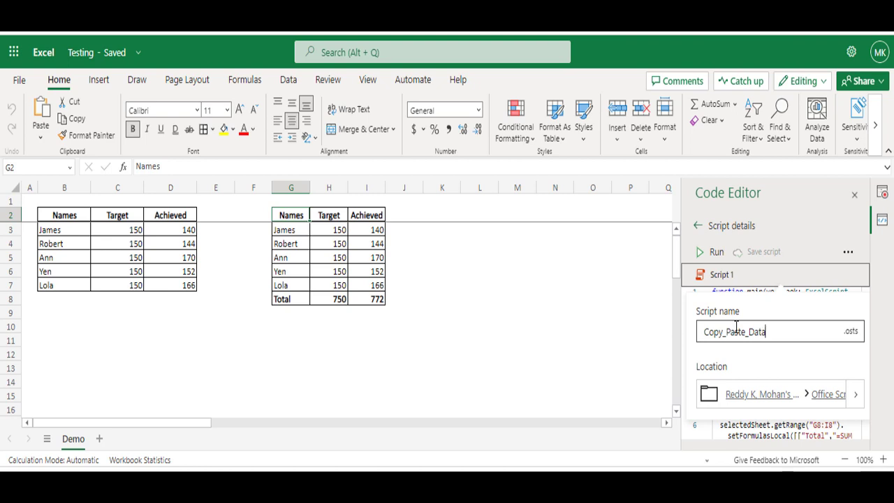
left_click(765, 252)
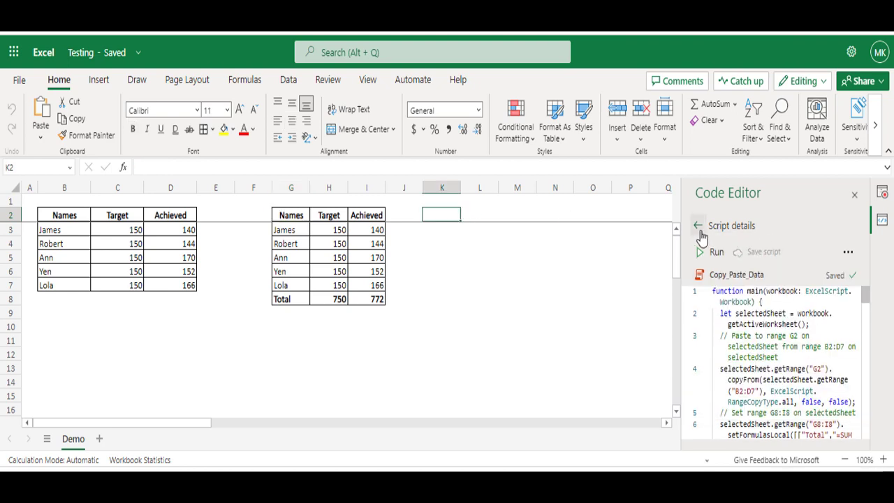
left_click(698, 225)
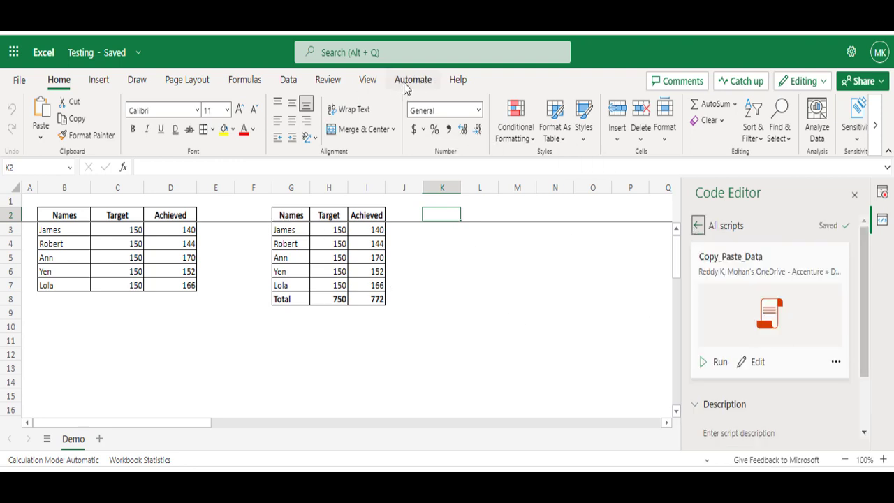
Record a new script that deletes columns G:I, then stop recording
left_click(413, 79)
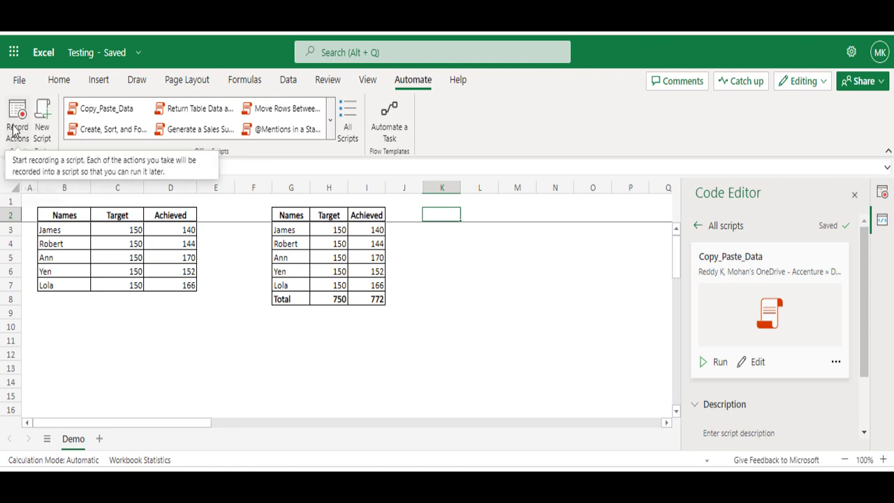
left_click(18, 115)
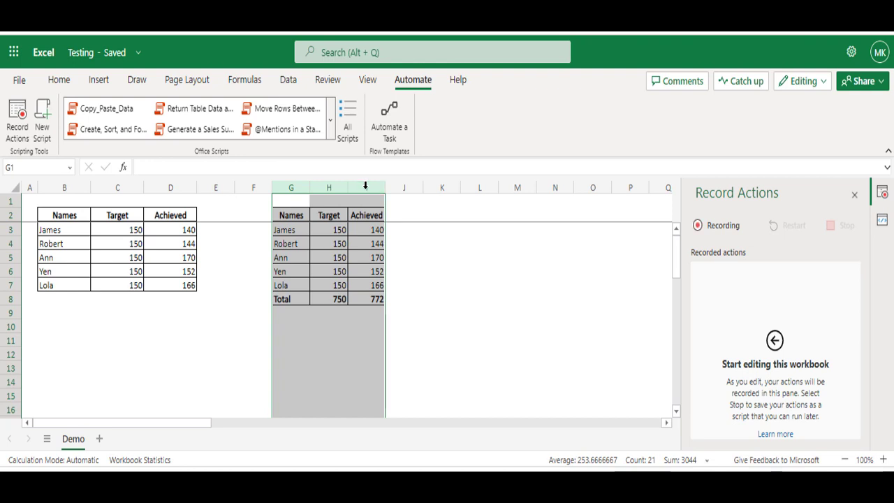
right_click(365, 187)
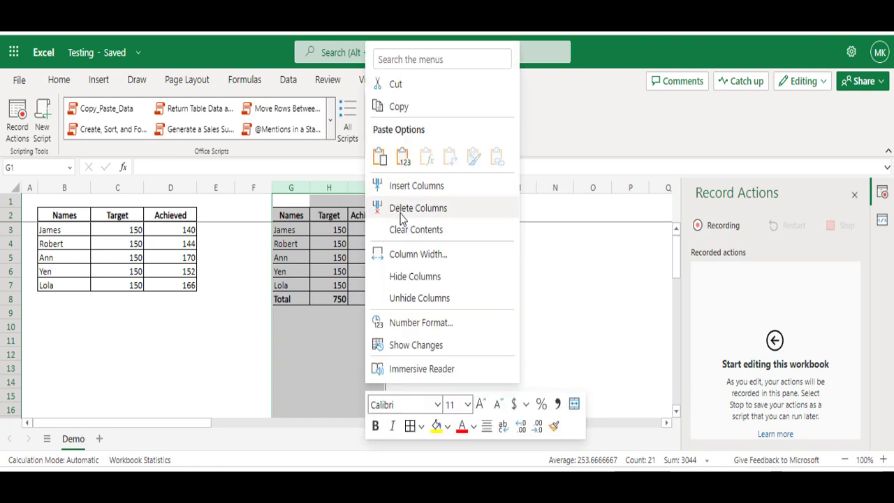
left_click(417, 208)
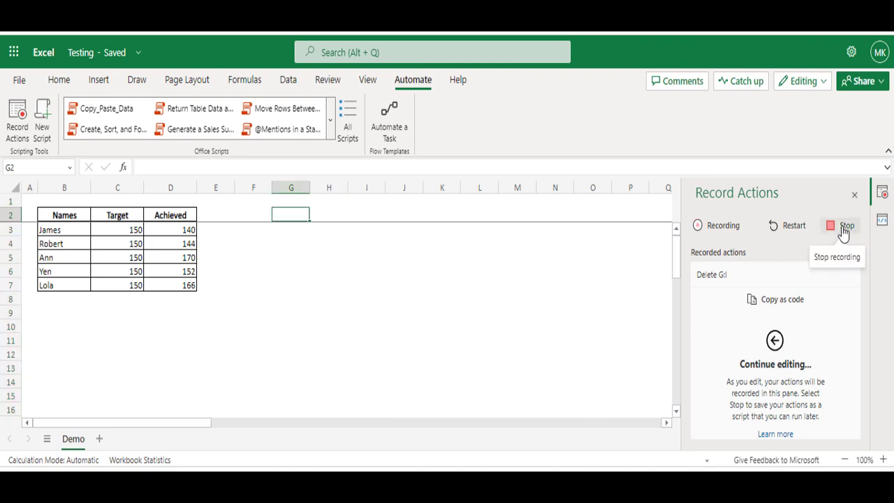
left_click(835, 225)
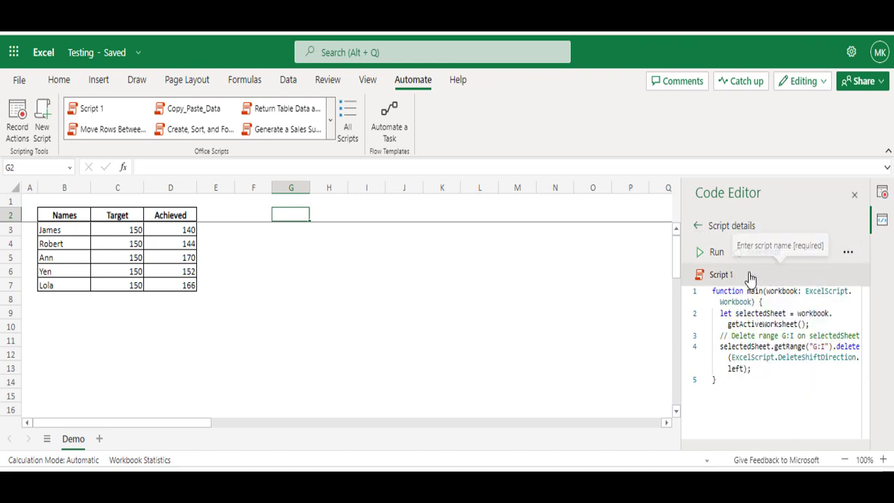
Rename Script 1 to Clear_Data in the Code Editor
left_click(722, 274)
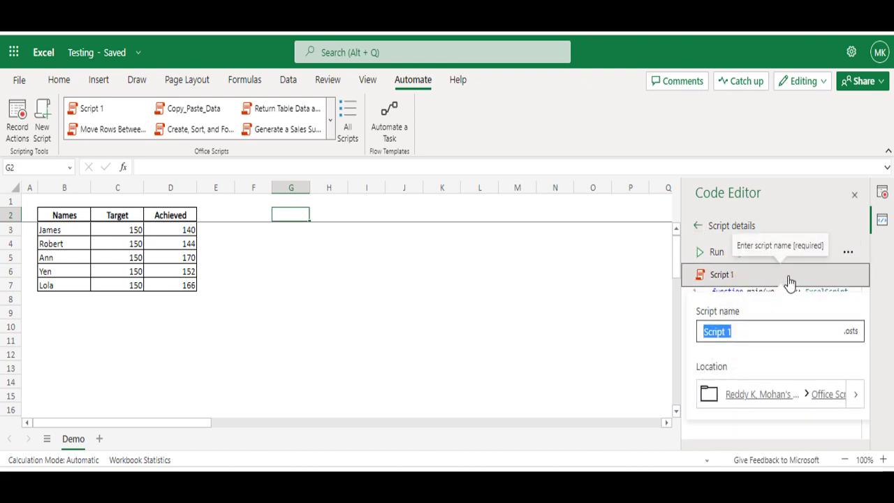
type("Clear")
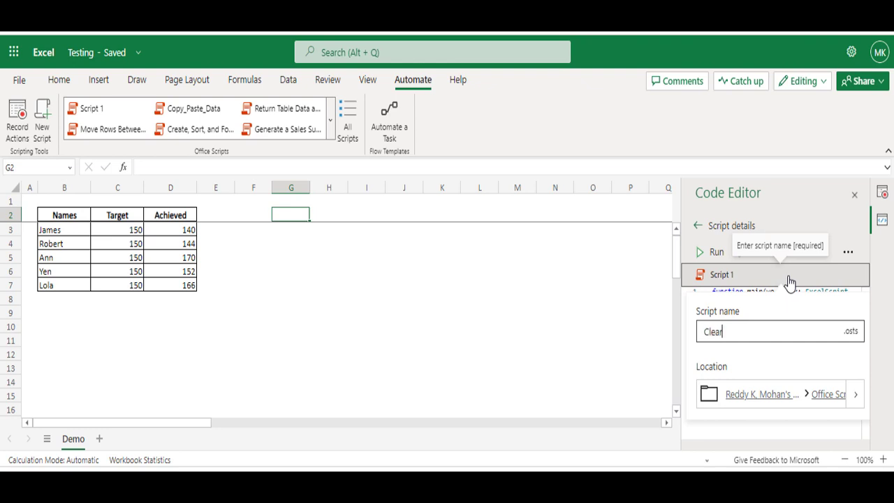
type("_Data")
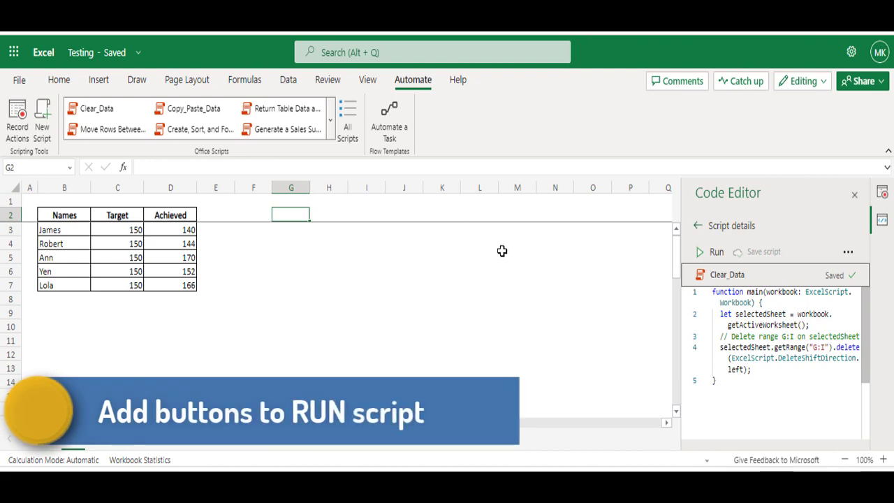
Add a Copy_Paste_Data run button and drag it into place below the table
left_click(698, 225)
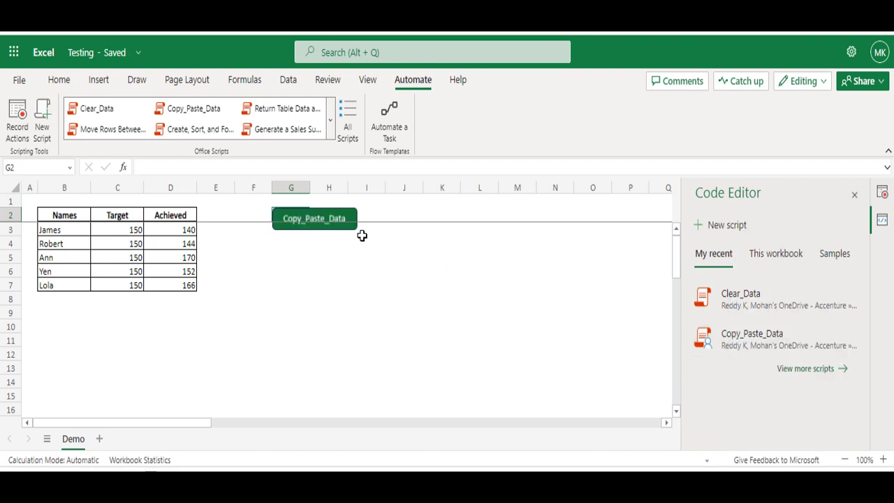
right_click(314, 218)
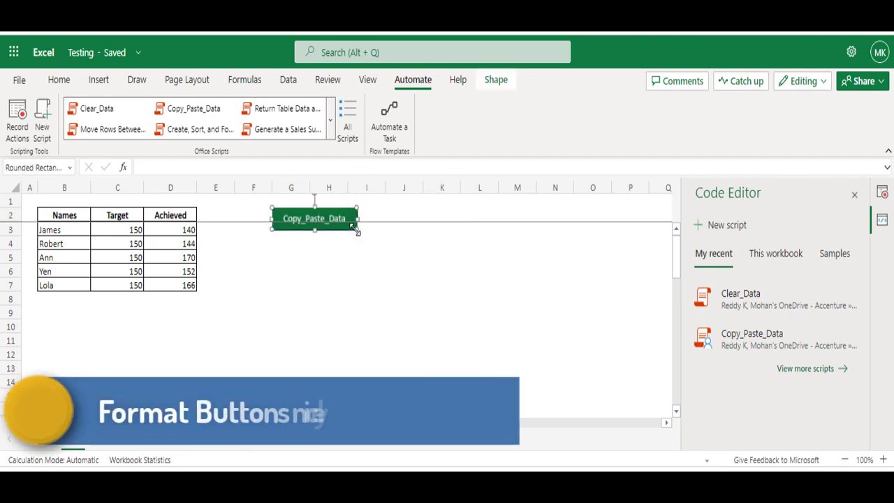
left_click_drag(315, 218, 578, 245)
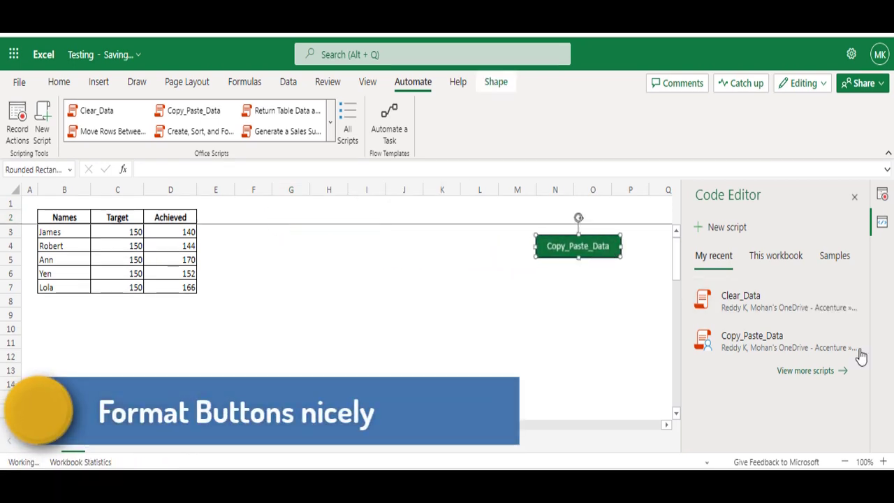
Add the Clear_Data button and fill it light orange
left_click(630, 286)
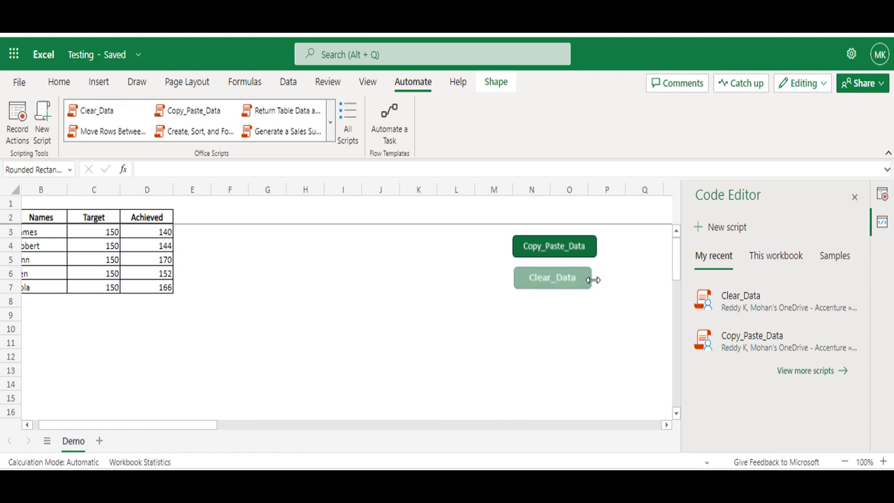
left_click(607, 301)
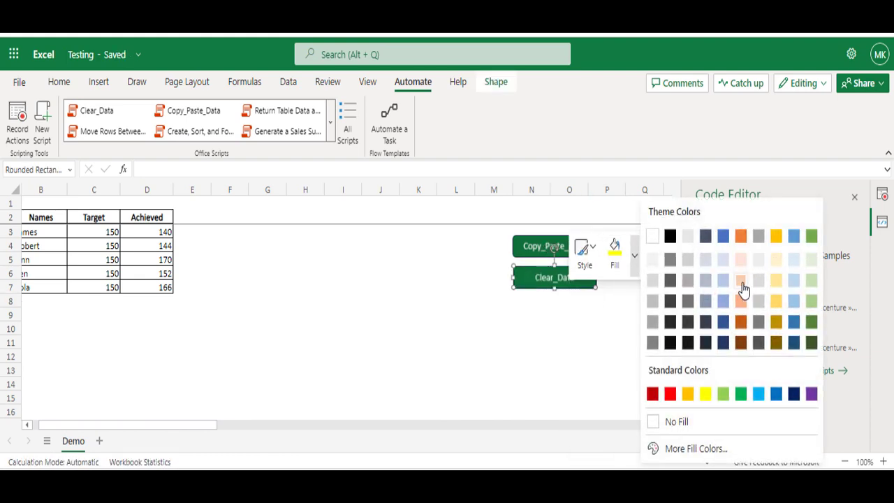
left_click(744, 291)
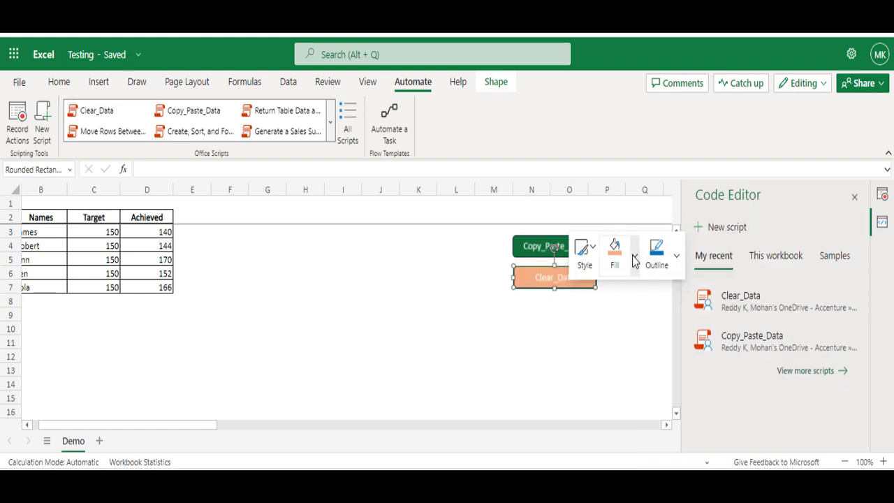
left_click(430, 336)
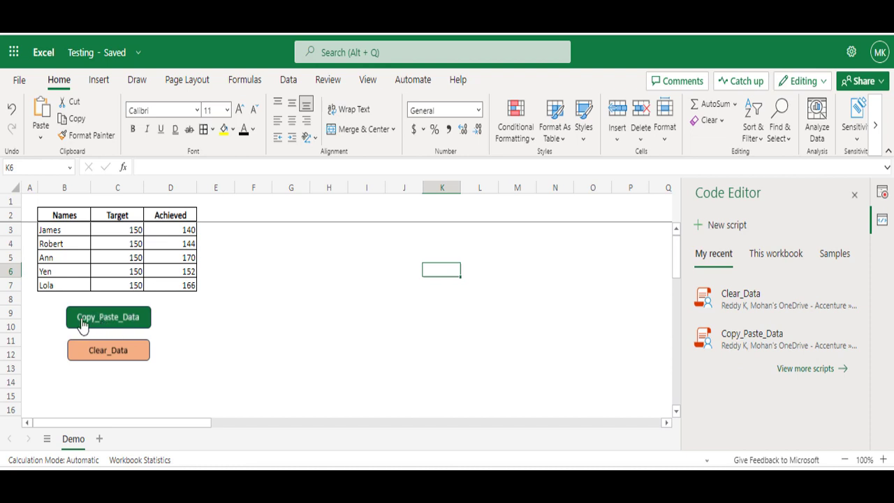
Run Copy_Paste_Data from its button, recreating G2:I8 with totals 750 and 772
left_click(109, 318)
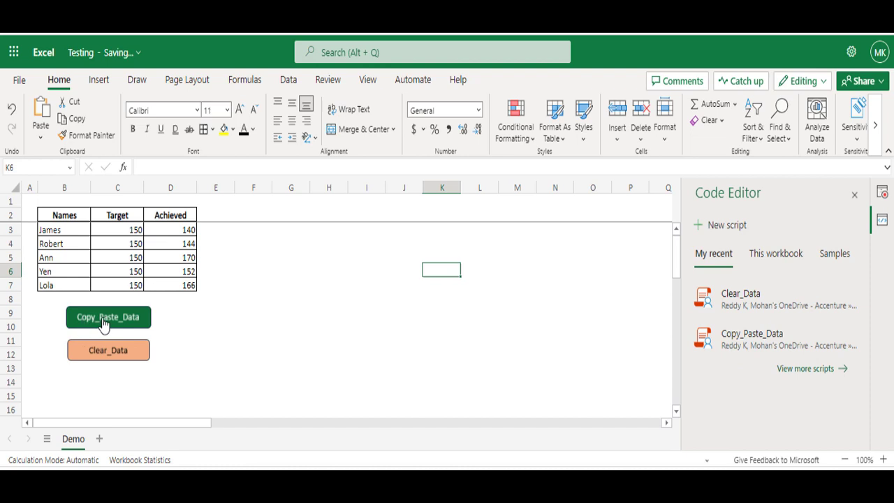
left_click(109, 318)
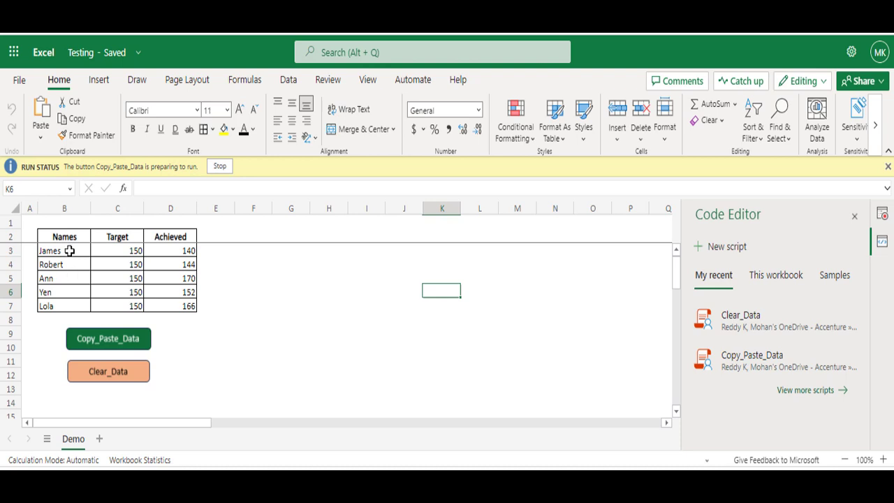
mouse_move(61, 177)
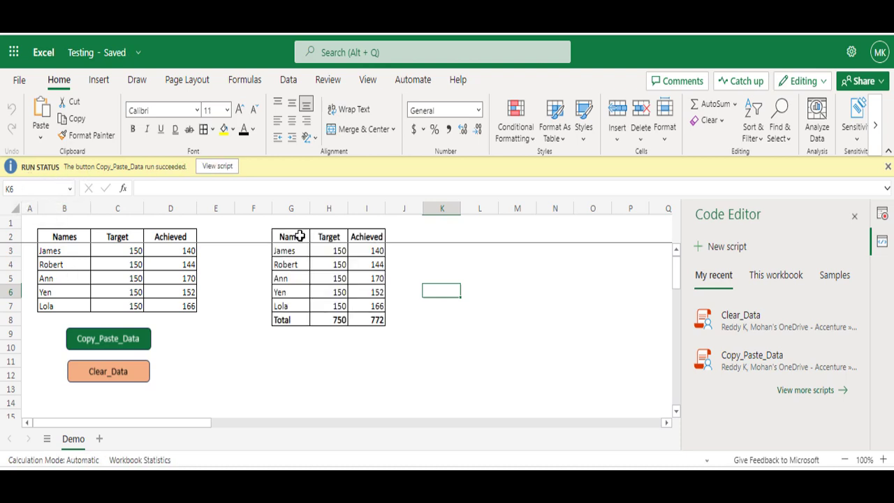
mouse_move(292, 236)
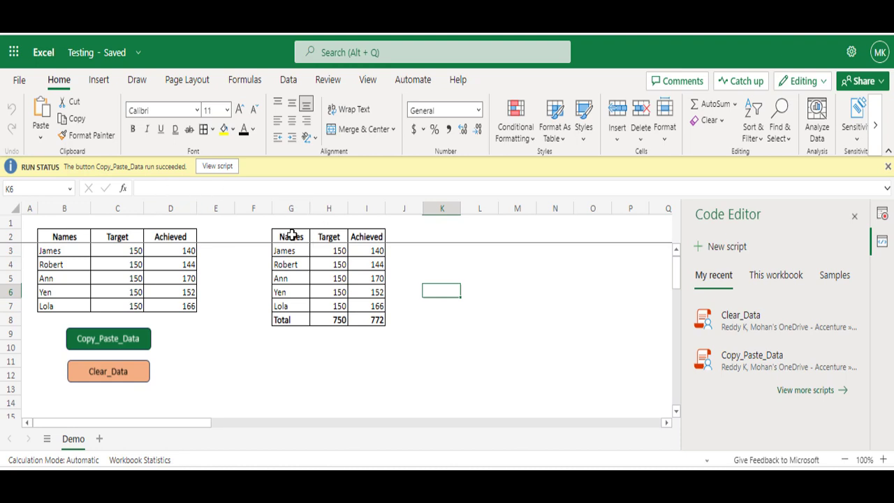
left_click_drag(63, 236, 171, 306)
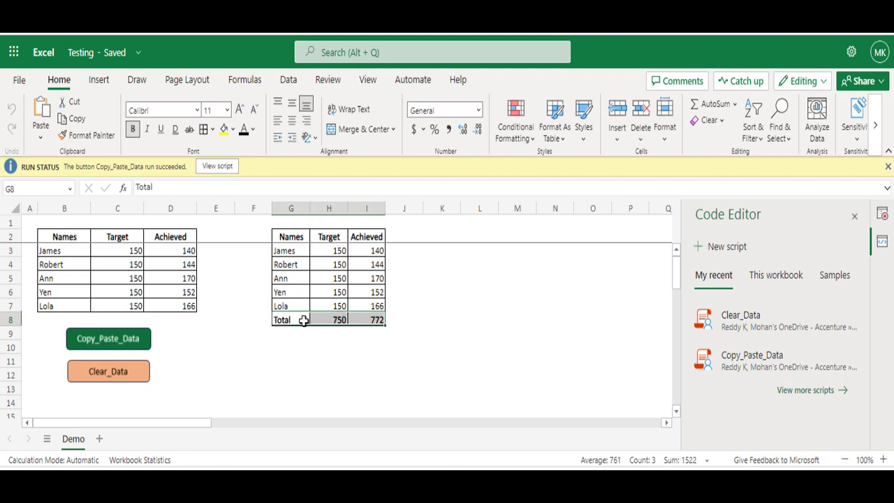
mouse_move(272, 343)
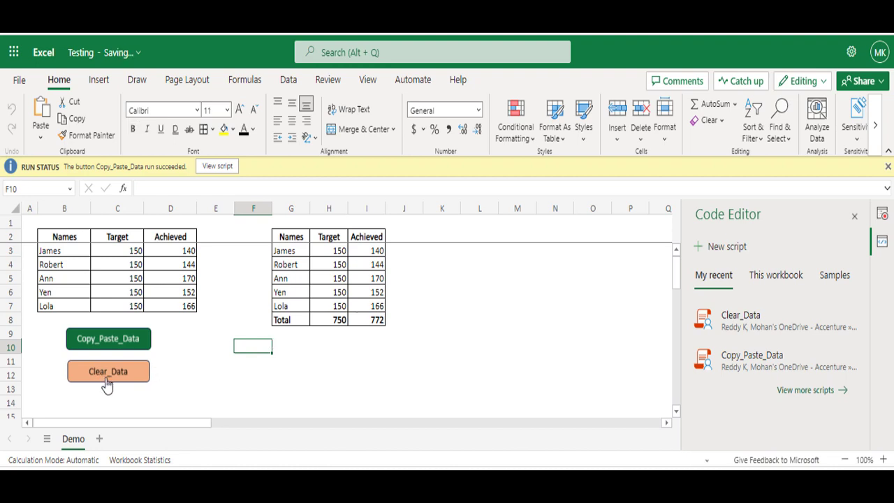
Run Clear_Data from its button to delete columns G:I, then show Automate
left_click(108, 371)
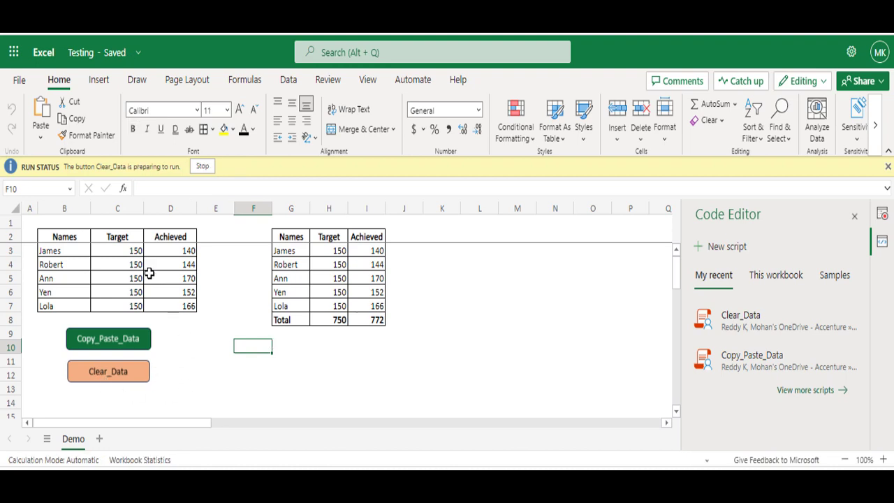
left_click(109, 371)
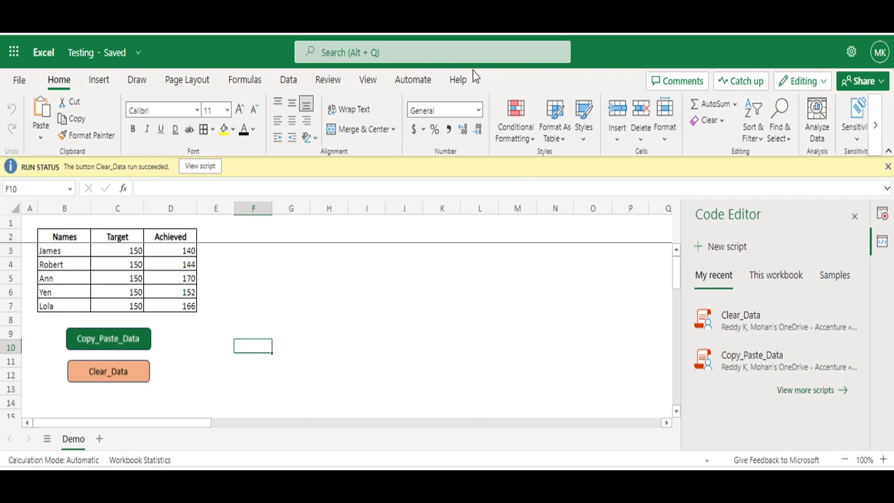
left_click(413, 80)
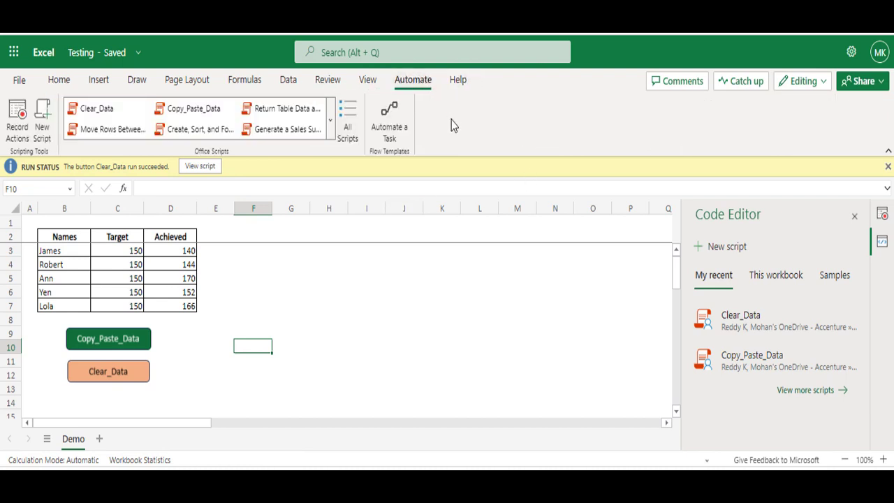
mouse_move(447, 344)
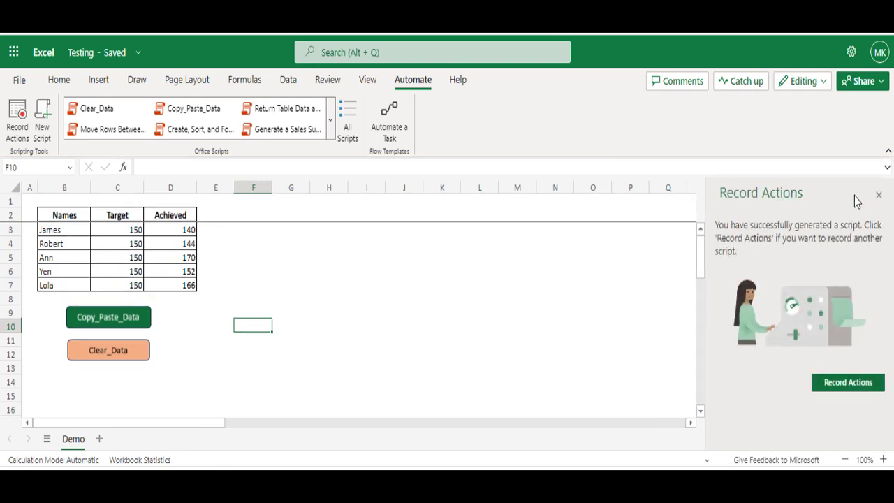
Close the recording confirmation pane and create two new blank scripts
left_click(879, 195)
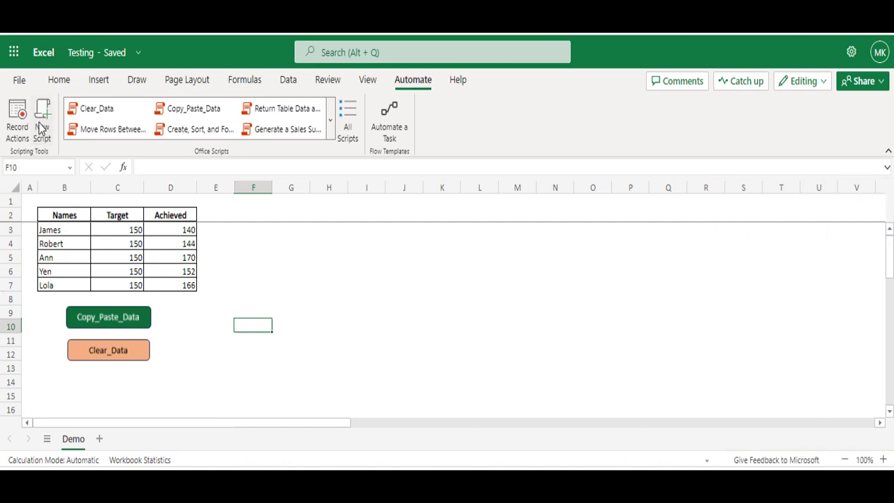
left_click(43, 119)
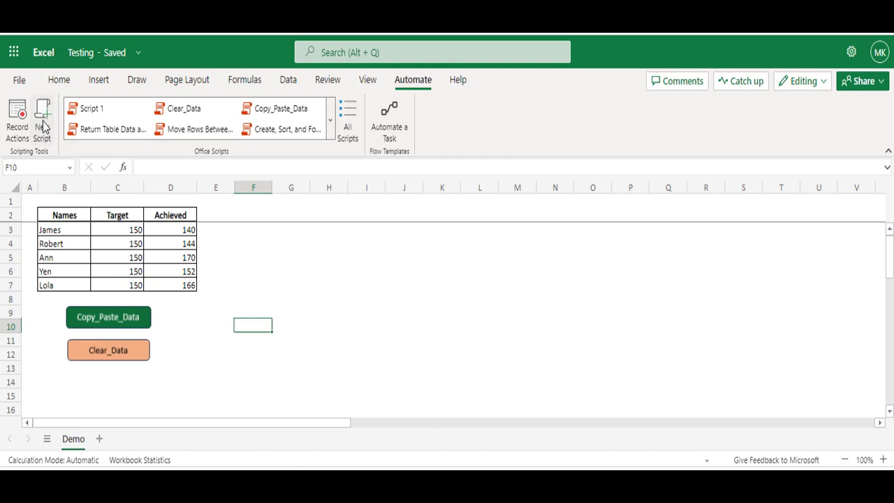
left_click(91, 109)
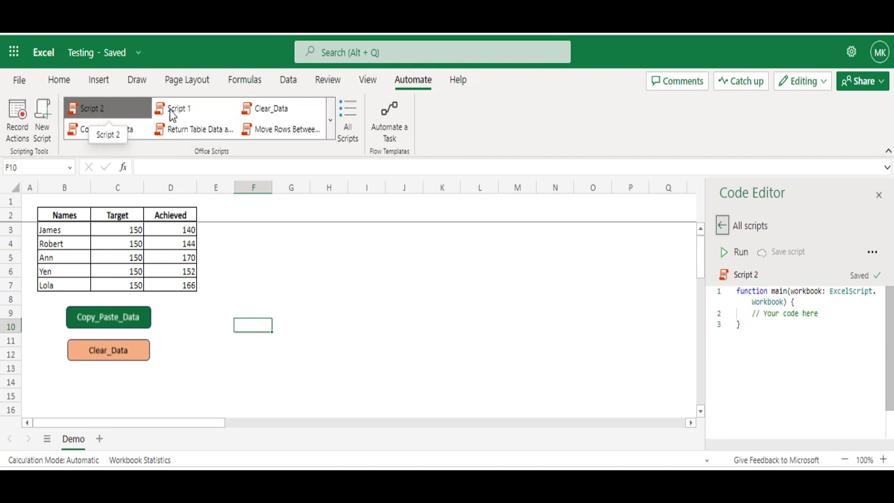
mouse_move(862, 266)
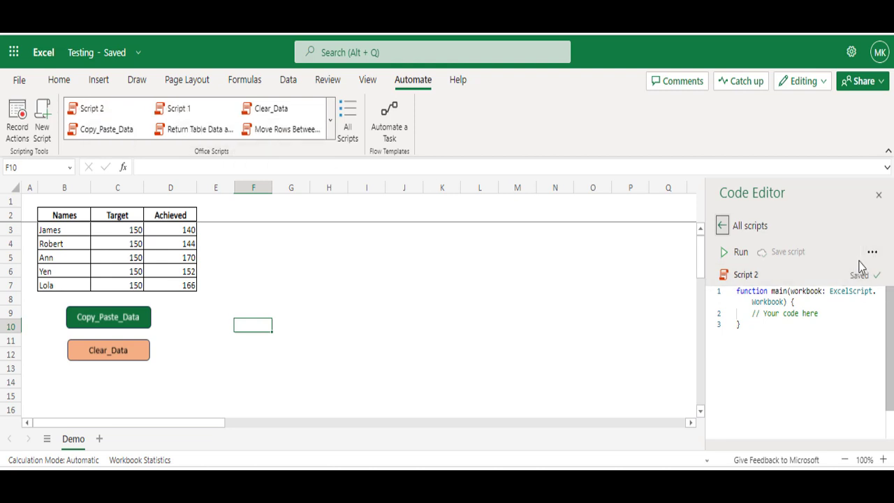
mouse_move(872, 253)
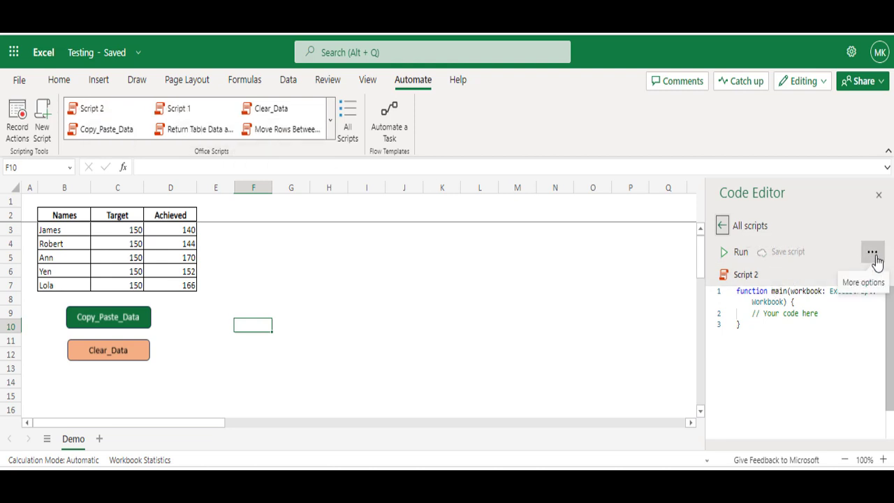
Delete the unused blank script through its More options menu, confirming the deletion
left_click(872, 252)
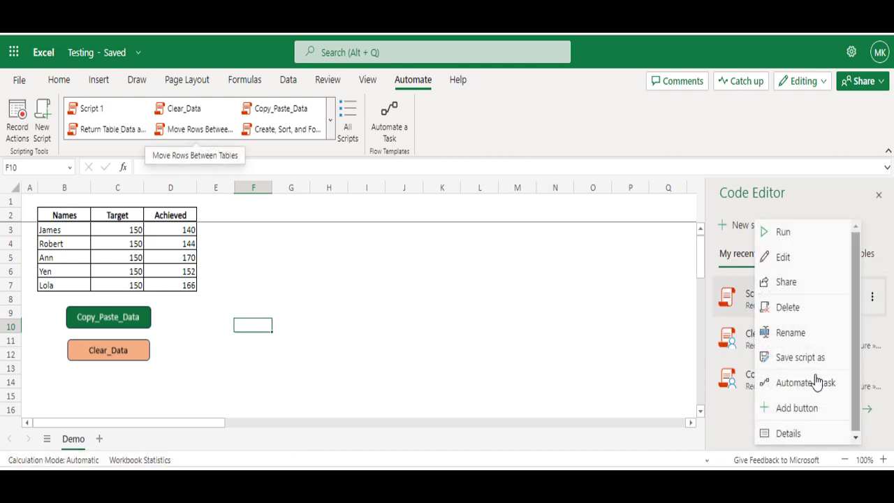
left_click(788, 307)
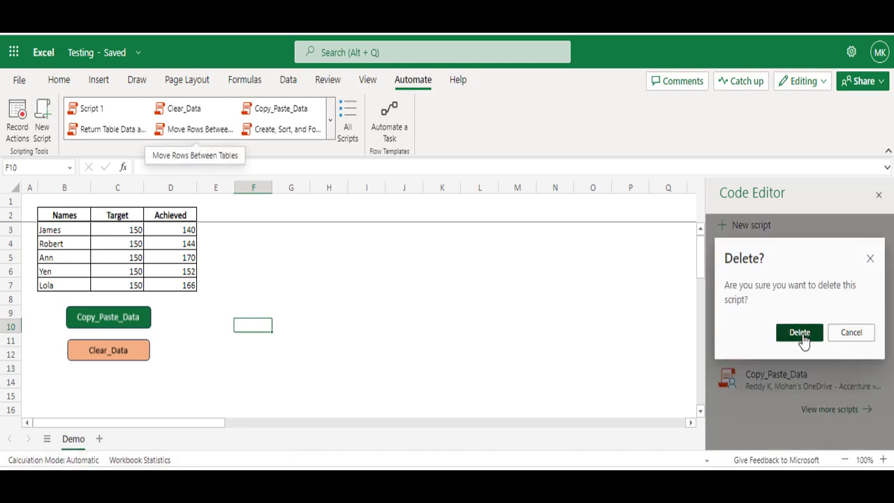
left_click(799, 332)
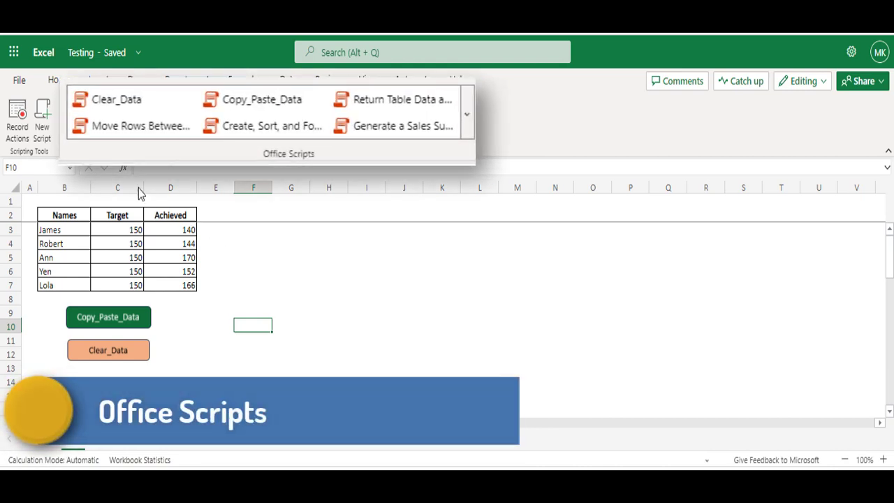
mouse_move(179, 164)
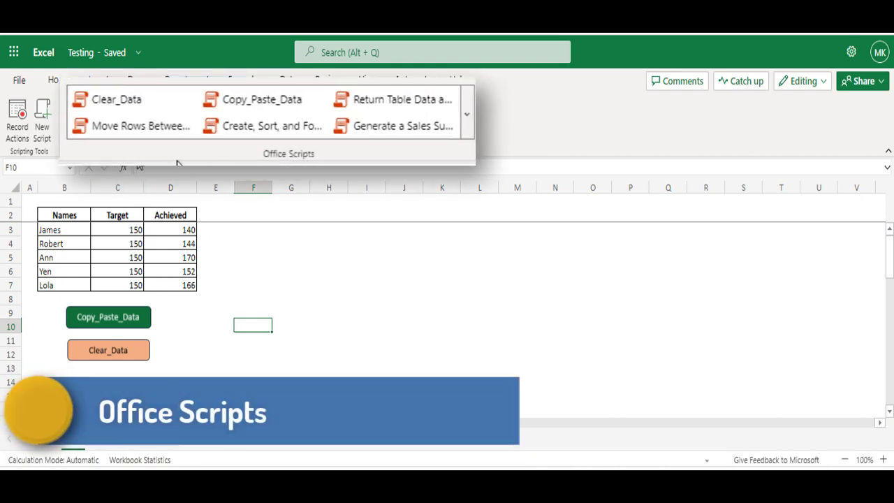
mouse_move(469, 140)
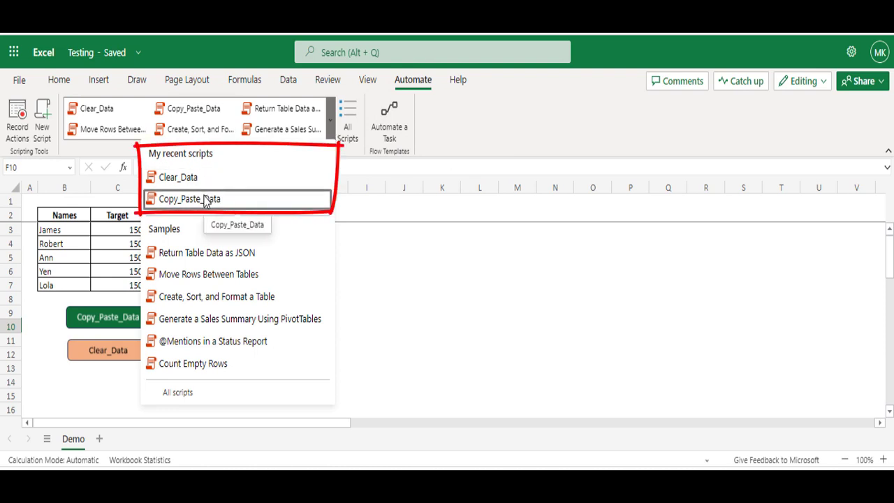
mouse_move(213, 263)
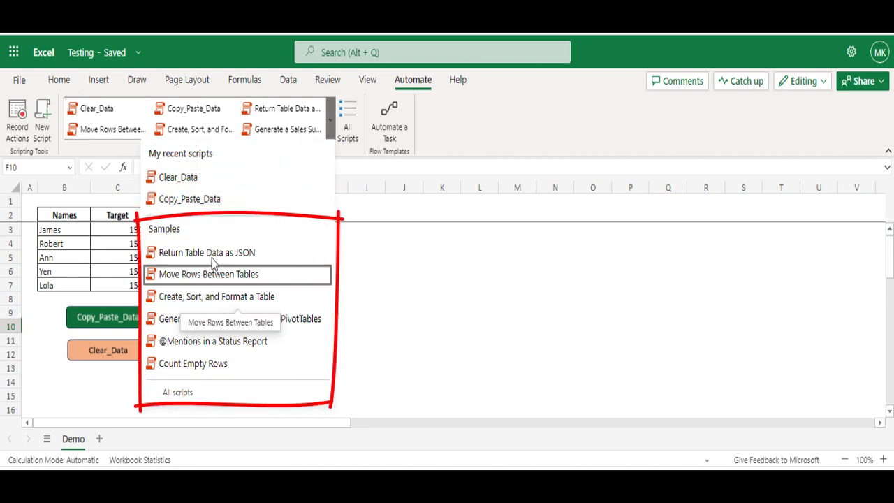
mouse_move(194, 236)
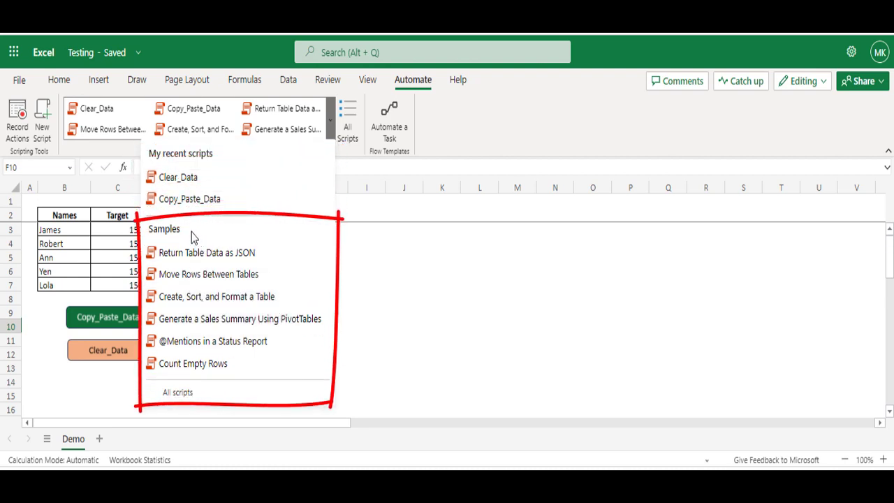
mouse_move(232, 258)
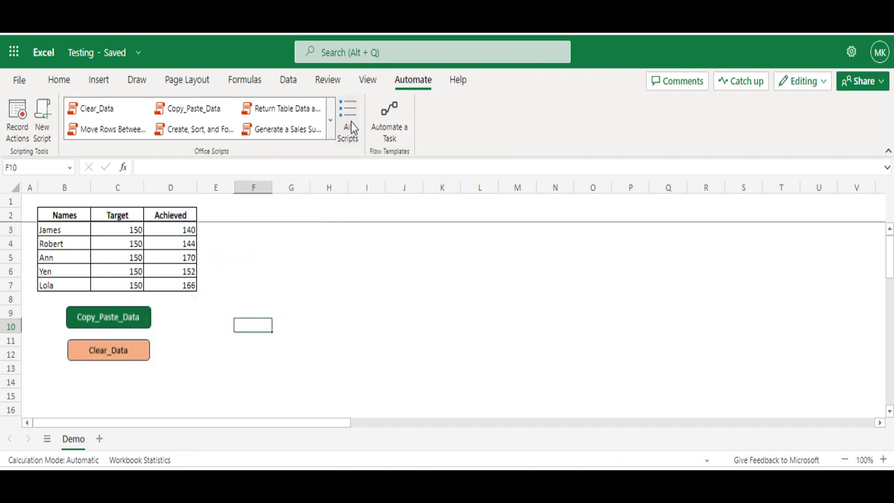
left_click(347, 119)
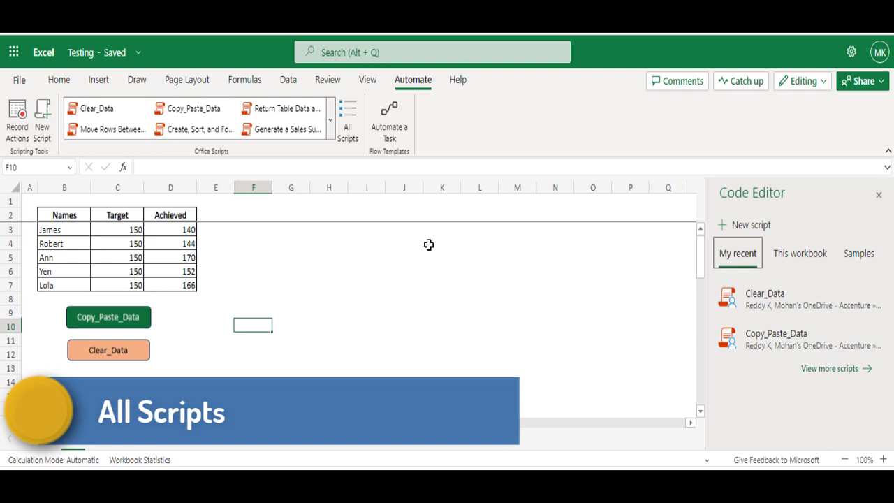
mouse_move(484, 251)
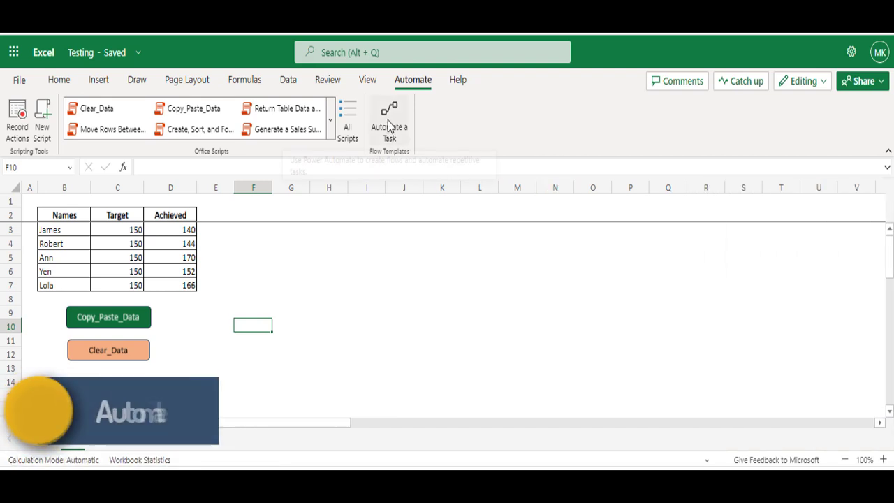
mouse_move(391, 125)
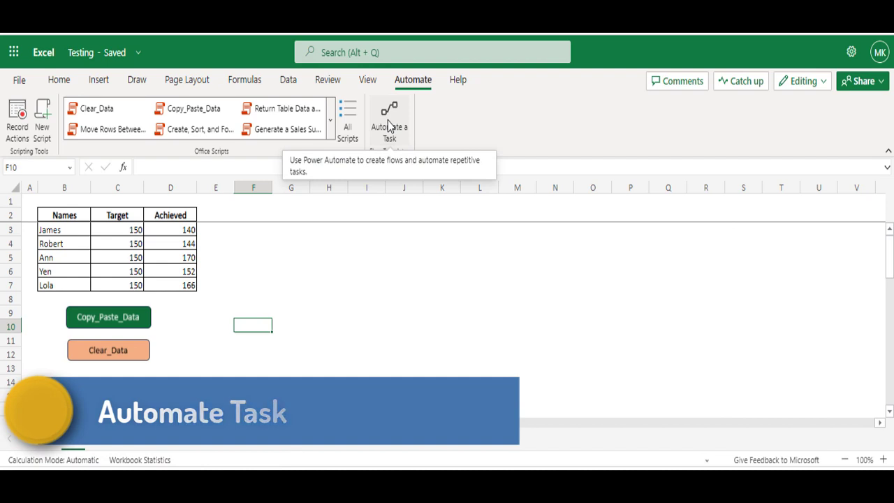
mouse_move(383, 260)
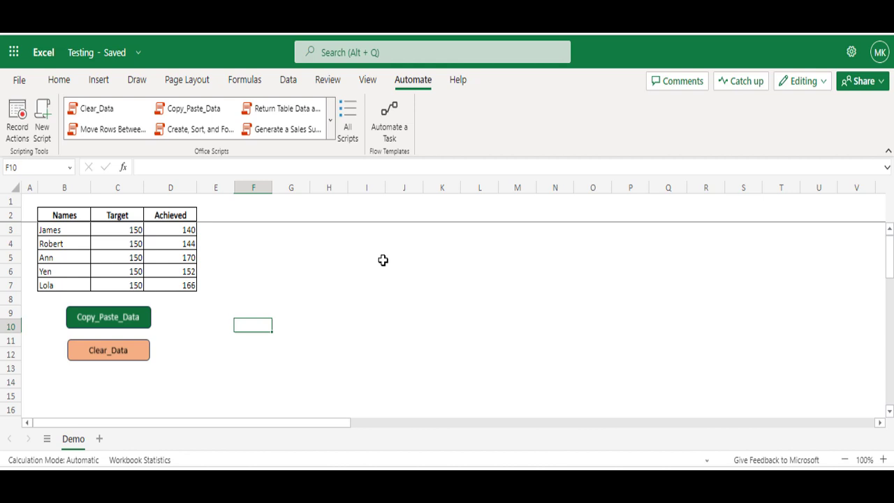
mouse_move(244, 284)
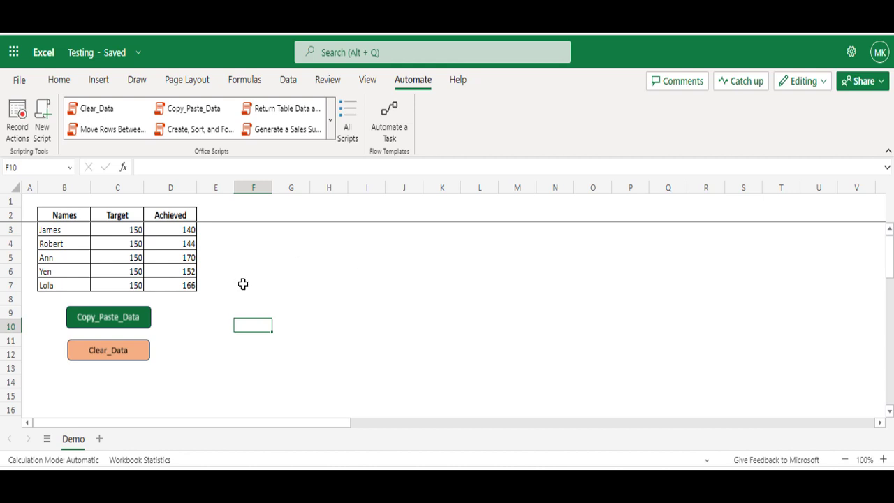
mouse_move(87, 355)
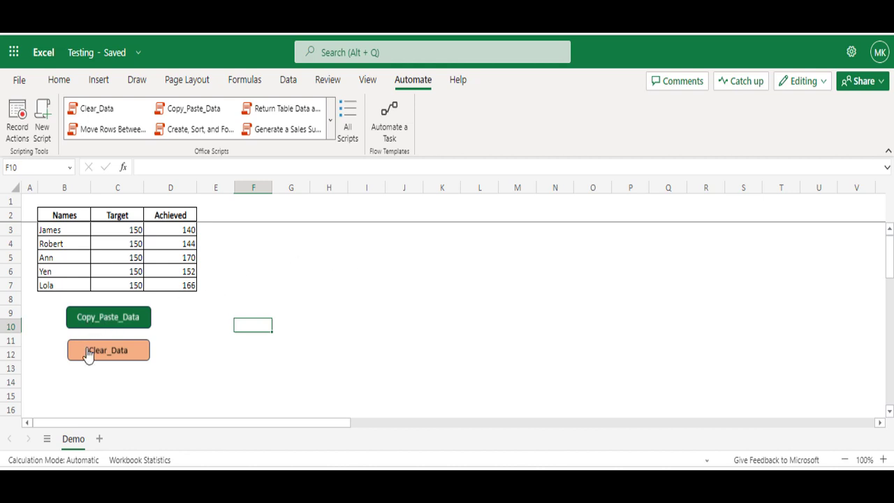
mouse_move(280, 240)
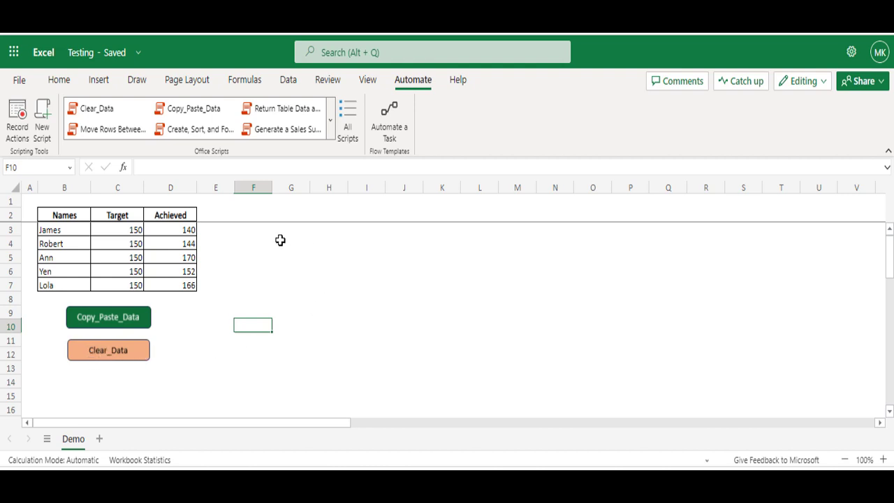
mouse_move(458, 296)
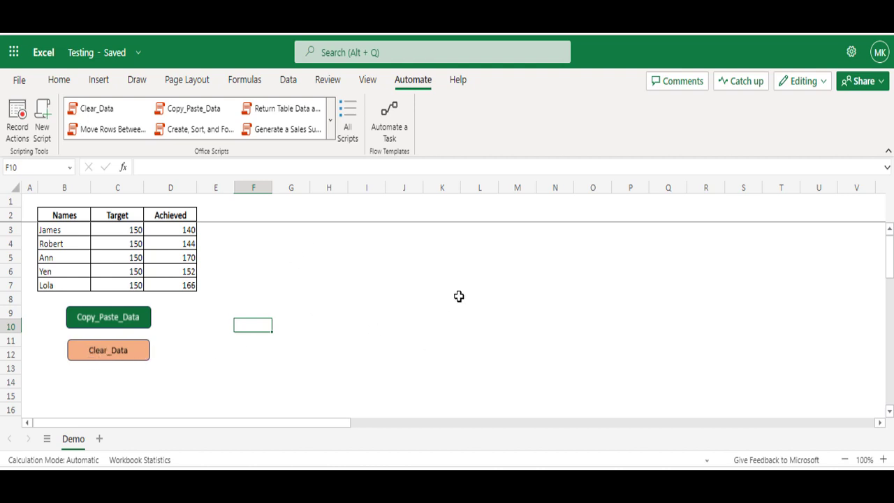
mouse_move(437, 237)
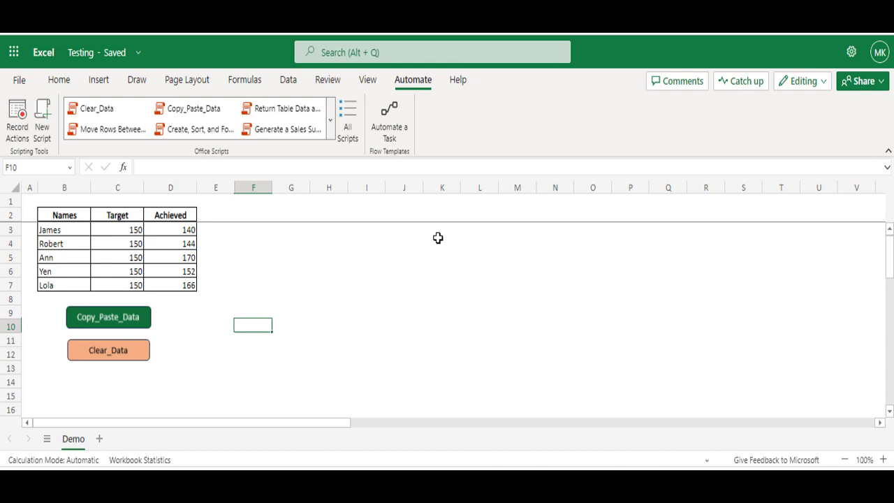
mouse_move(434, 327)
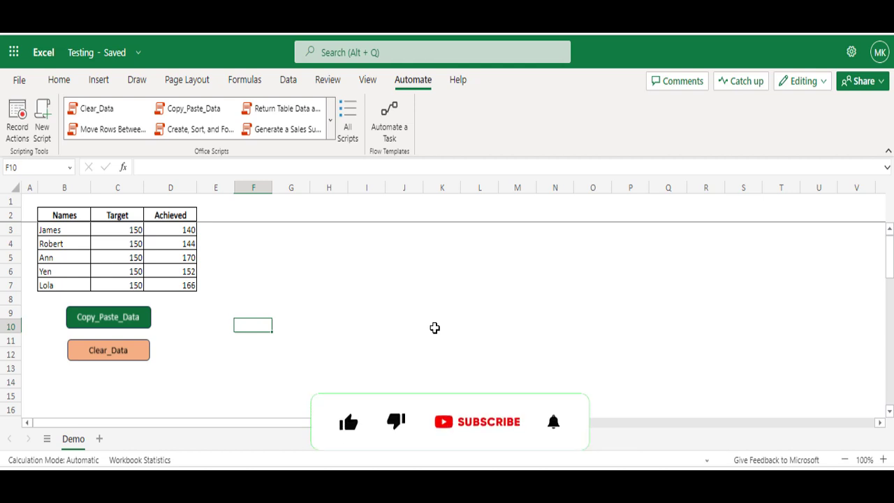
left_click(349, 405)
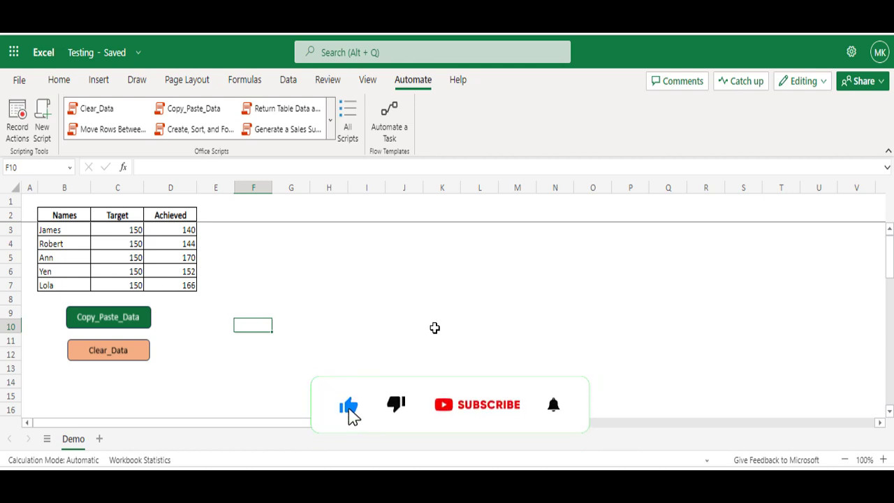
left_click(477, 405)
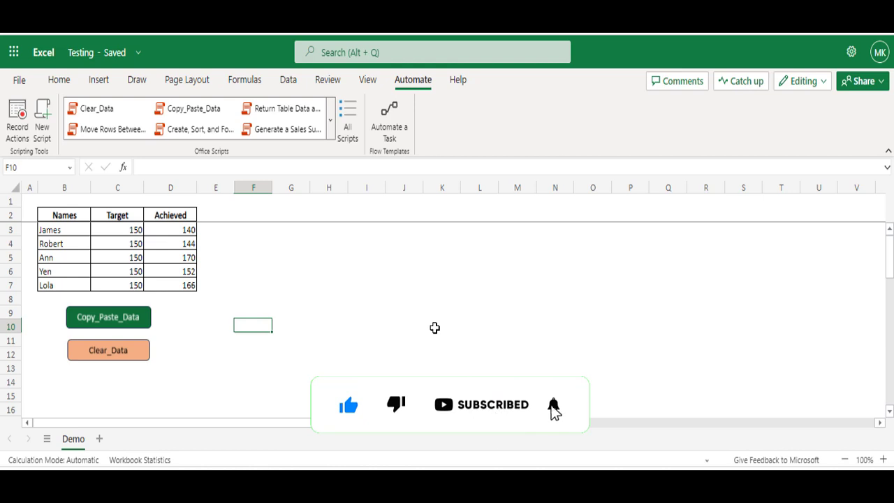